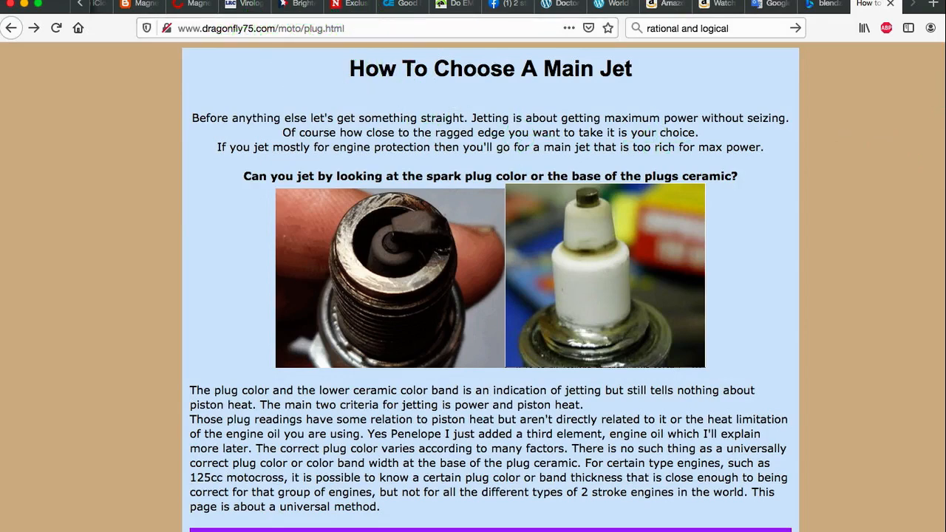
Read the piston temperature and base oil sections, then follow the flash point 'Click here' link.
scroll(down, 3)
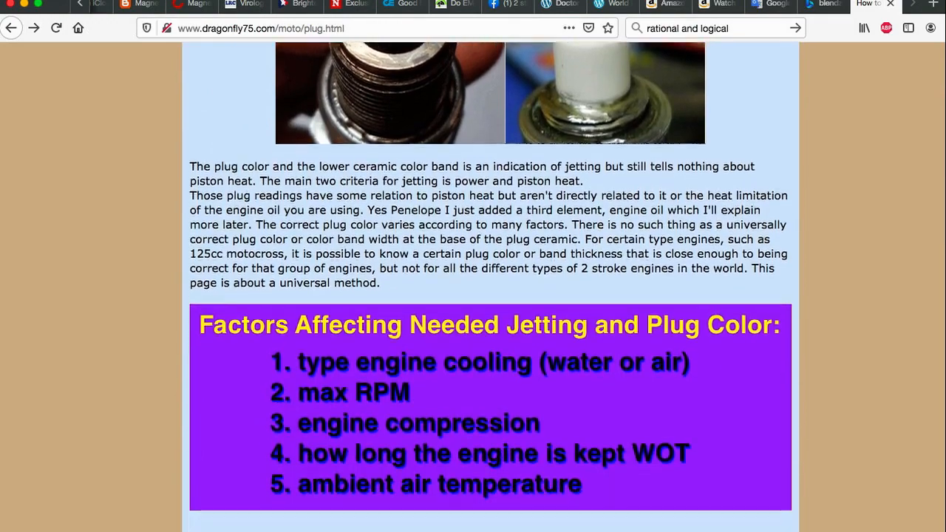
scroll(down, 3)
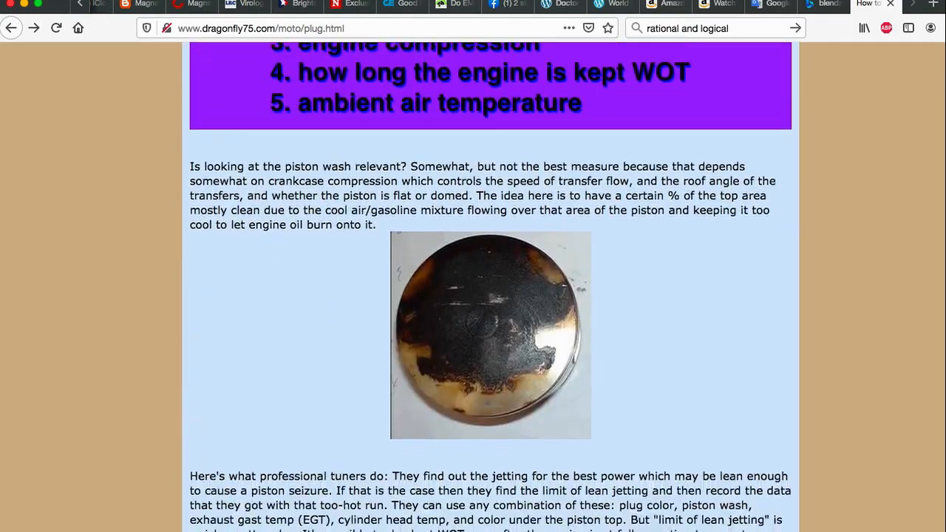
scroll(down, 3)
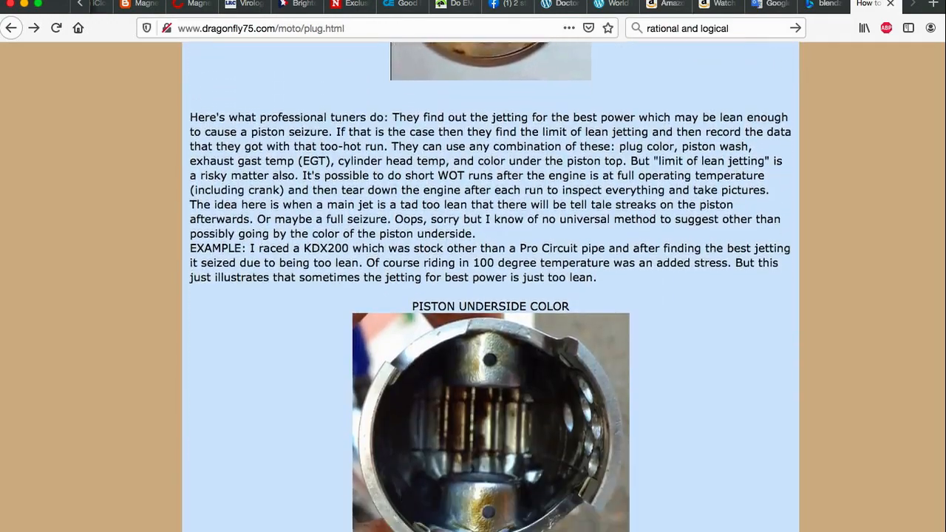
scroll(down, 3)
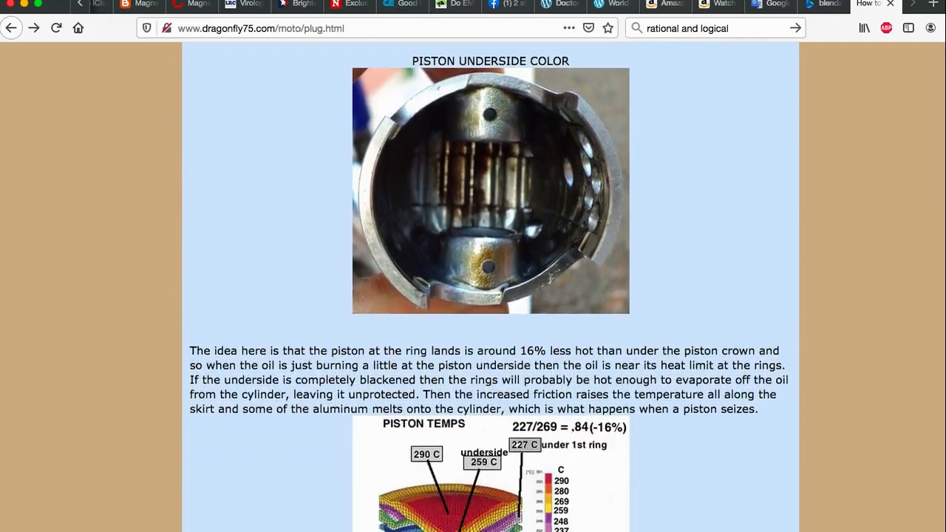
scroll(down, 3)
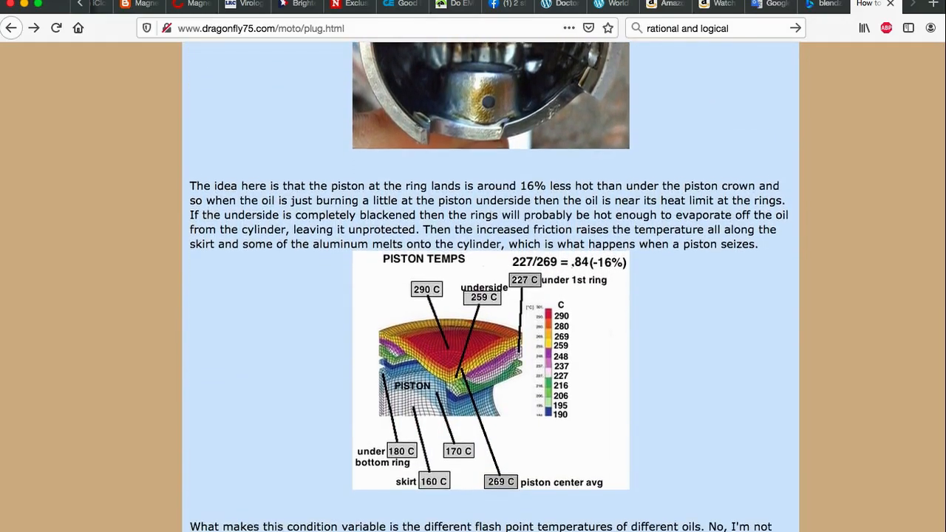
scroll(down, 3)
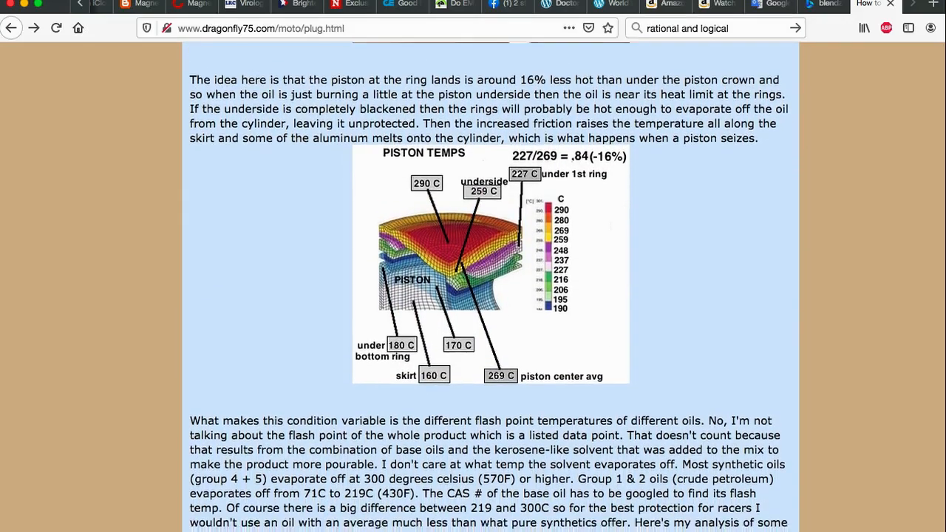
scroll(down, 3)
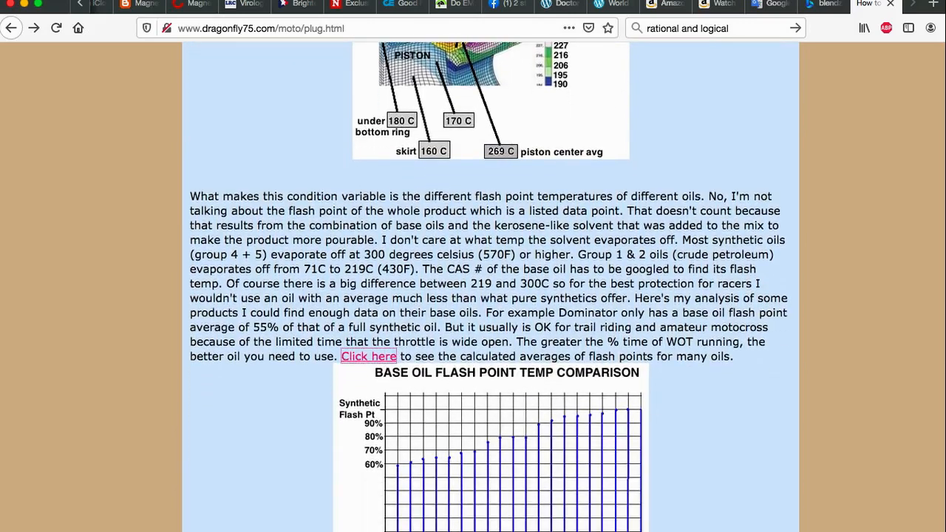
scroll(down, 3)
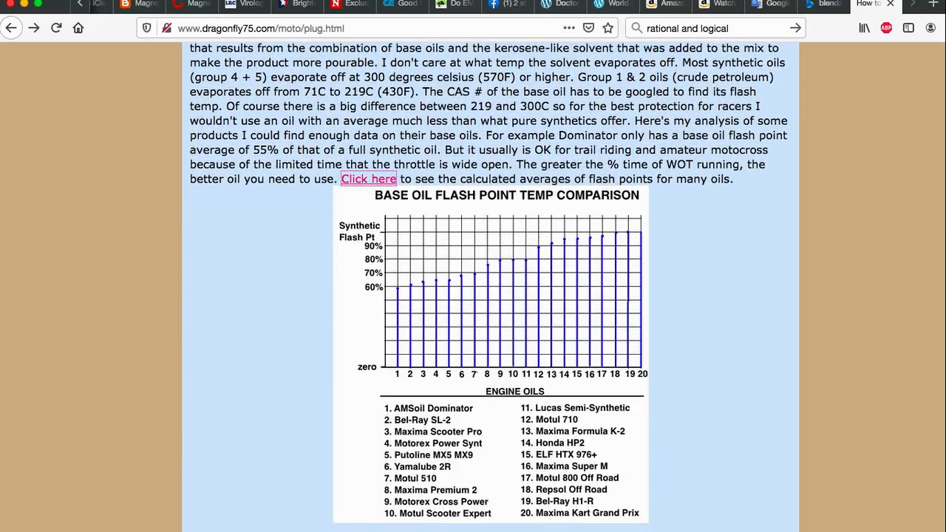
scroll(down, 3)
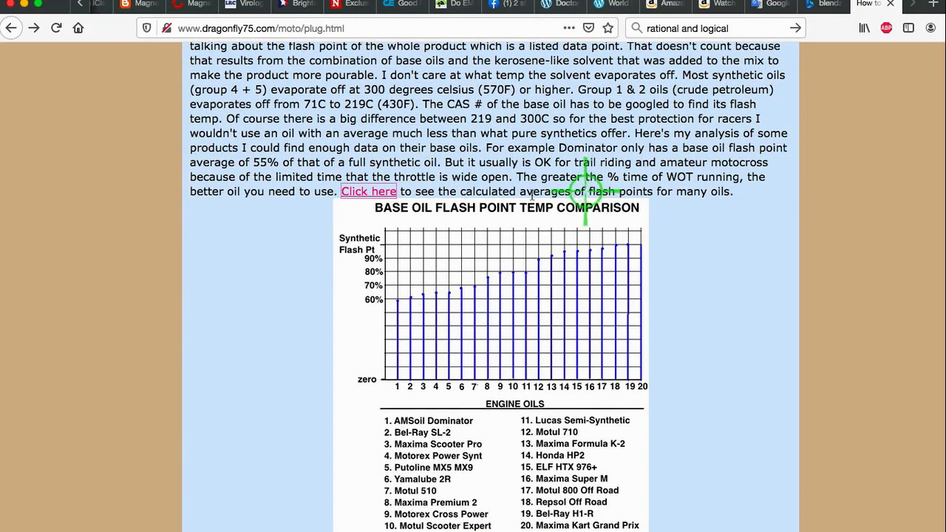
click(368, 192)
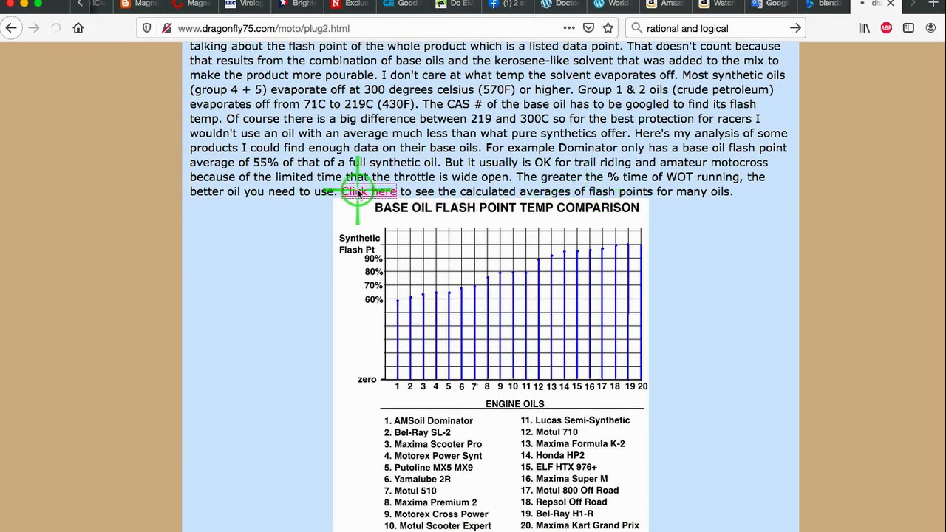
Load plug2.html and scroll past the flash point list to the Oils CAS# section.
click(361, 192)
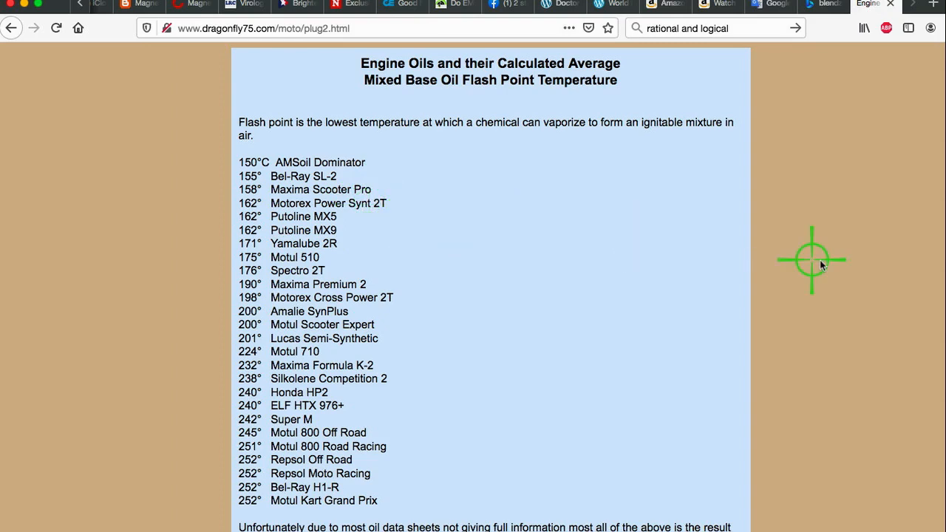
scroll(down, 3)
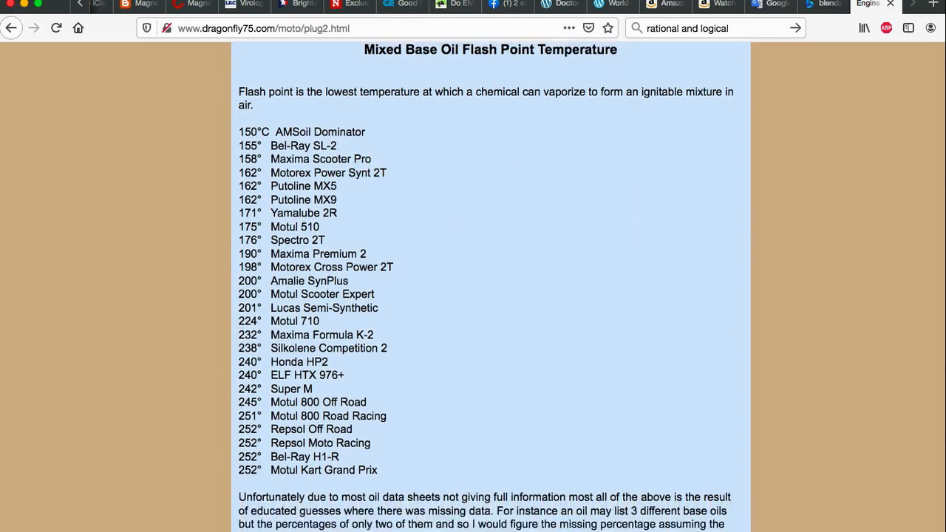
scroll(down, 3)
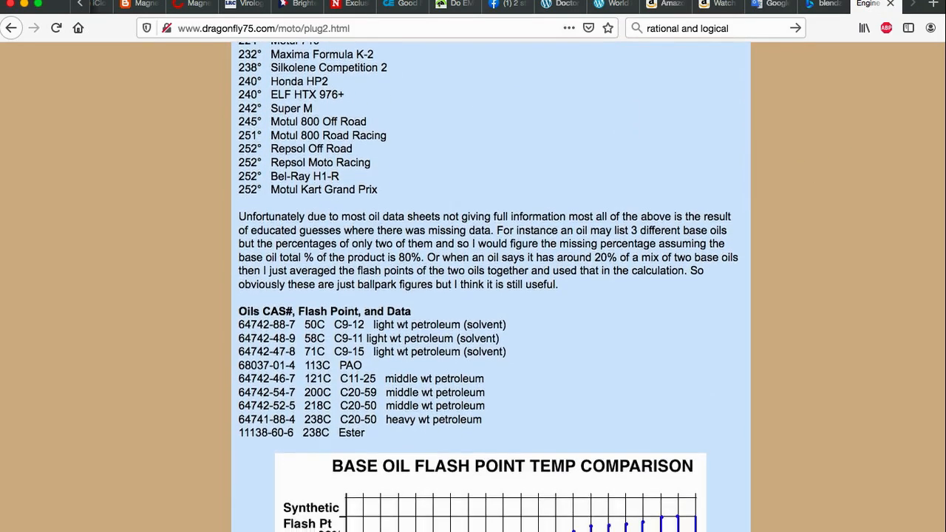
scroll(down, 3)
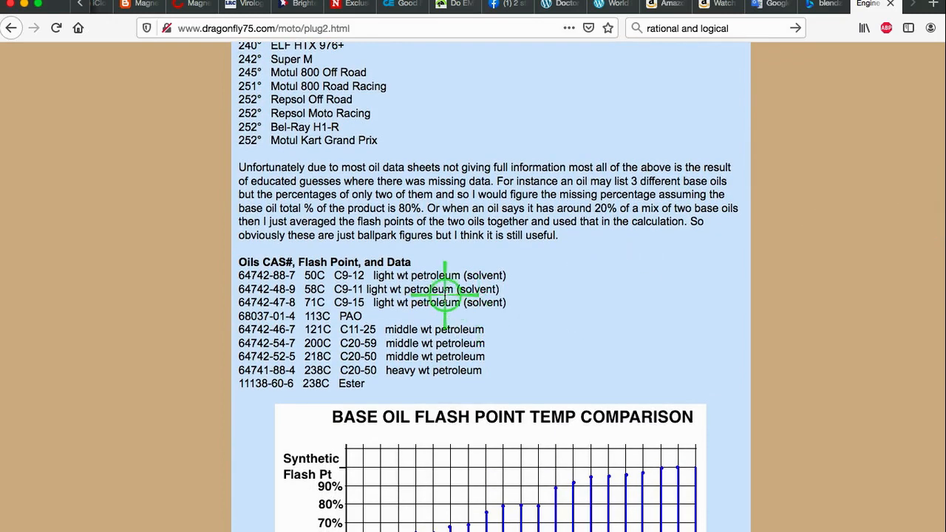
mouse_move(270, 277)
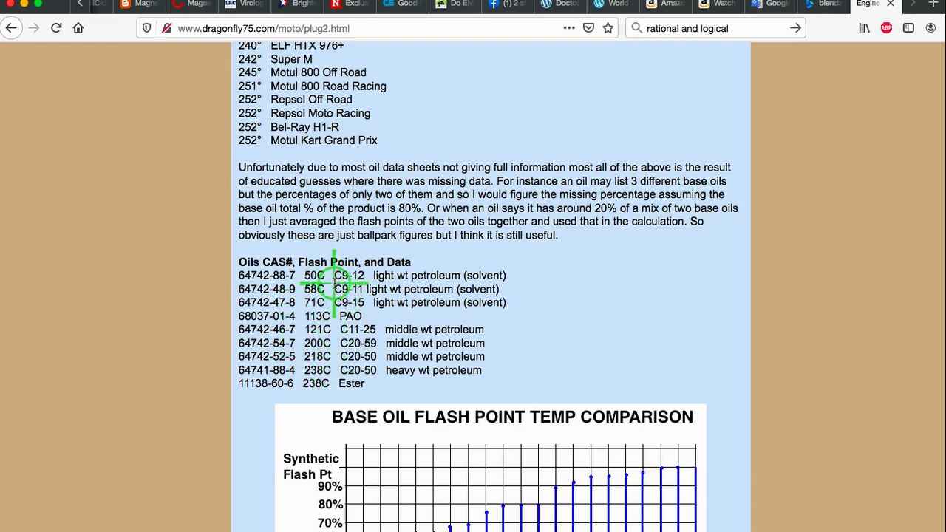
mouse_move(377, 340)
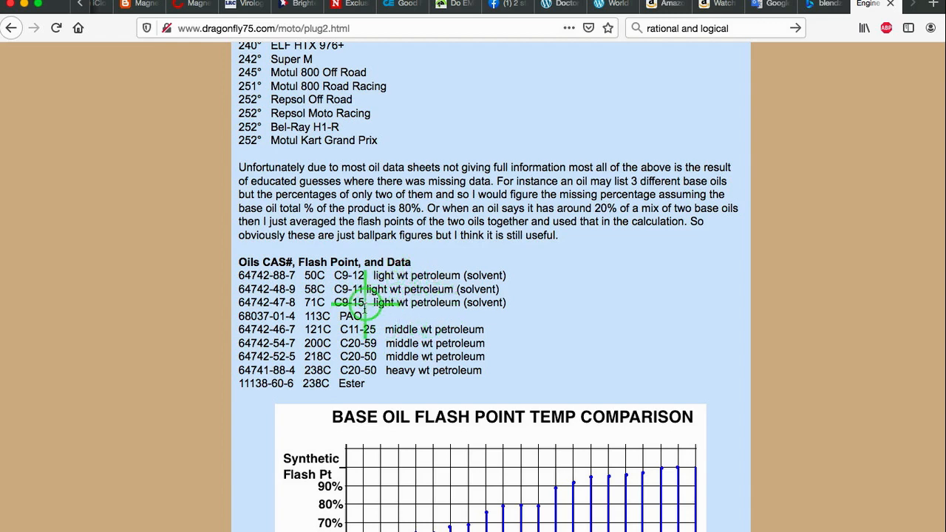
mouse_move(329, 331)
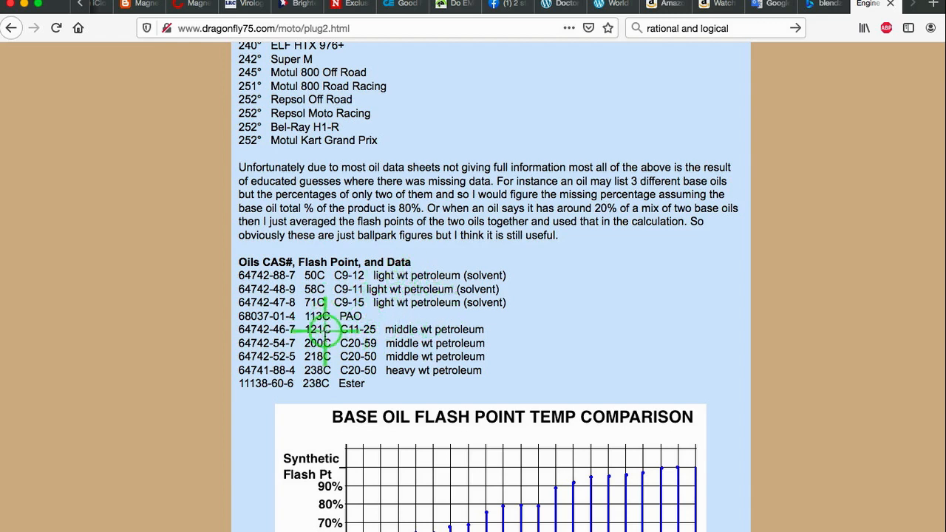
mouse_move(318, 363)
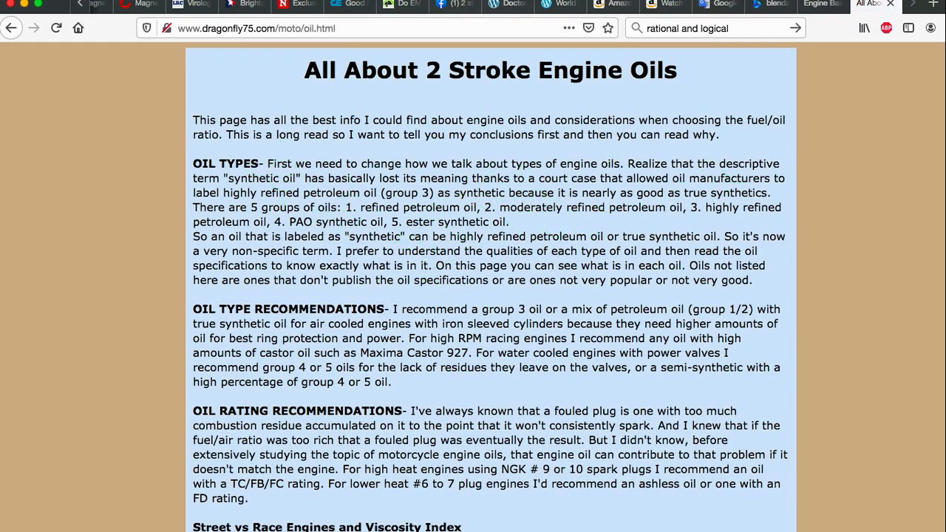
Scroll oil.html to the PJ1, Spectro, Bel-Ray, Yamalube and Amalie oil entries.
scroll(down, 3)
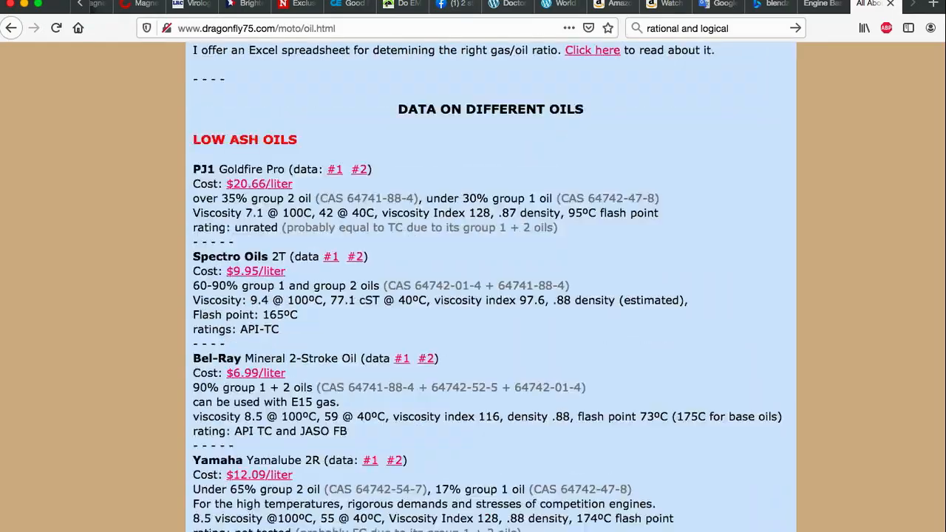
scroll(down, 3)
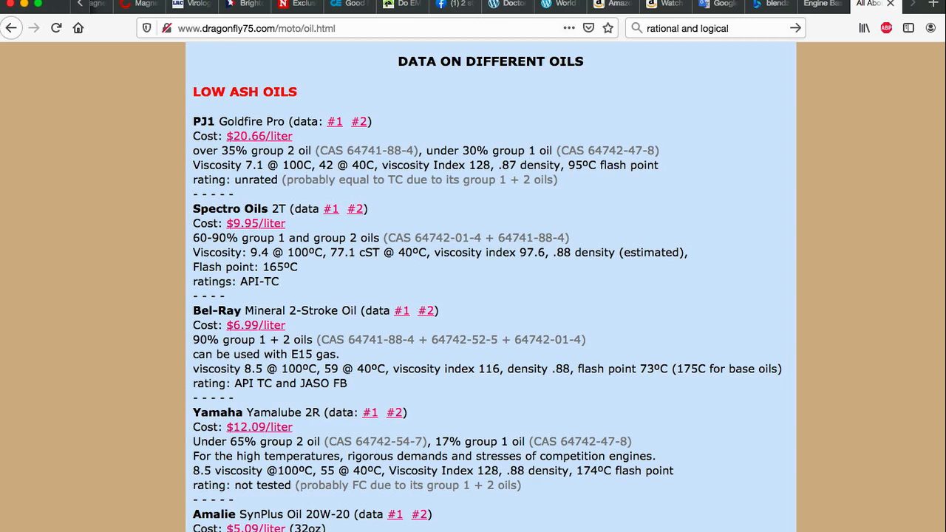
scroll(down, 3)
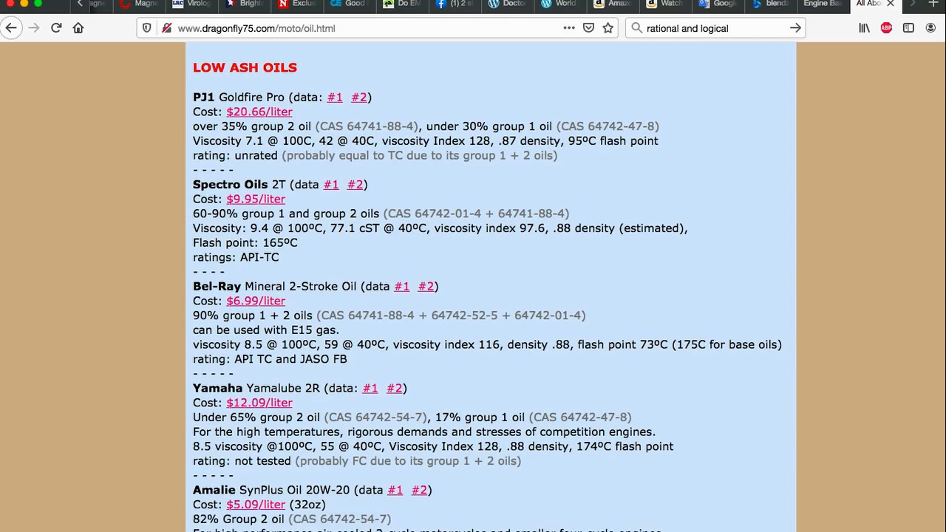
scroll(down, 3)
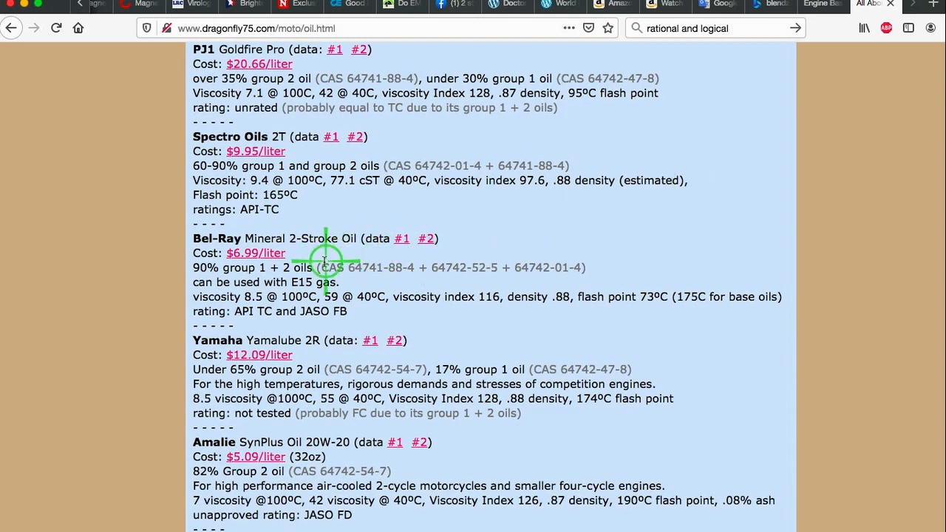
mouse_move(425, 268)
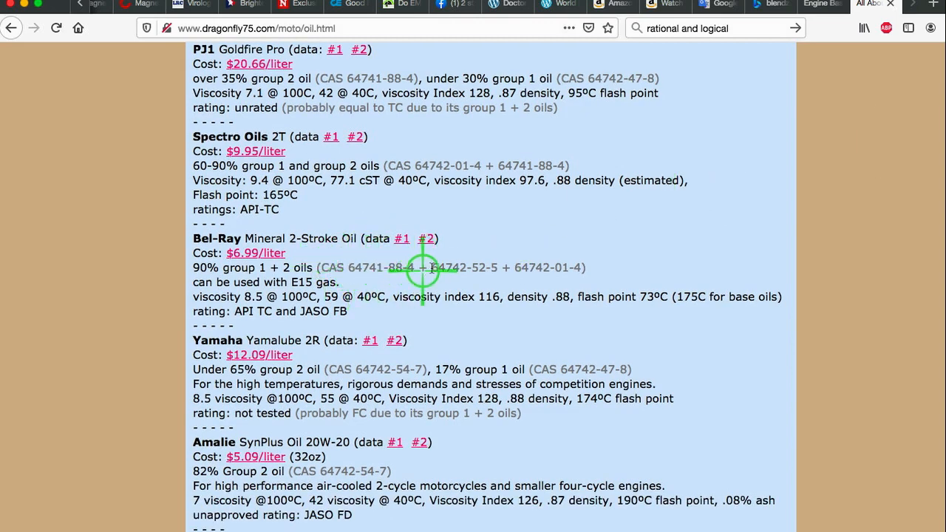
mouse_move(568, 268)
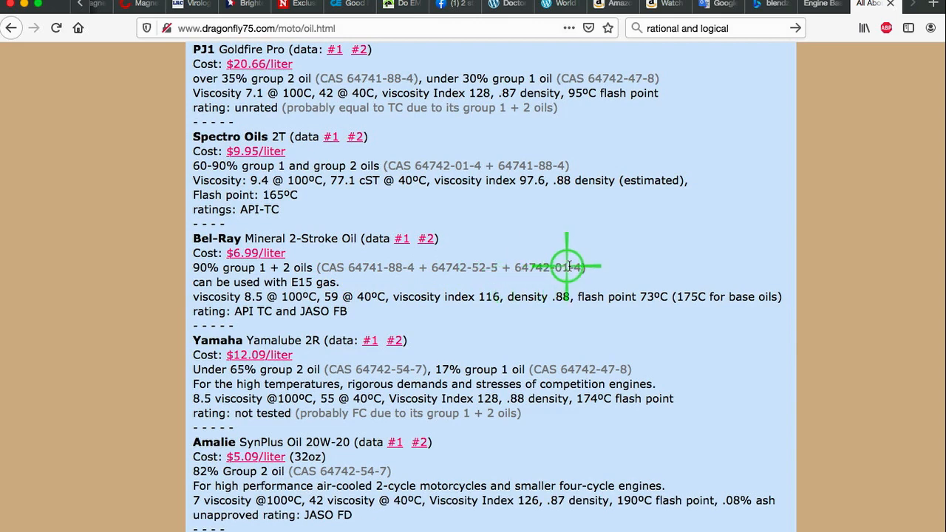
mouse_move(622, 287)
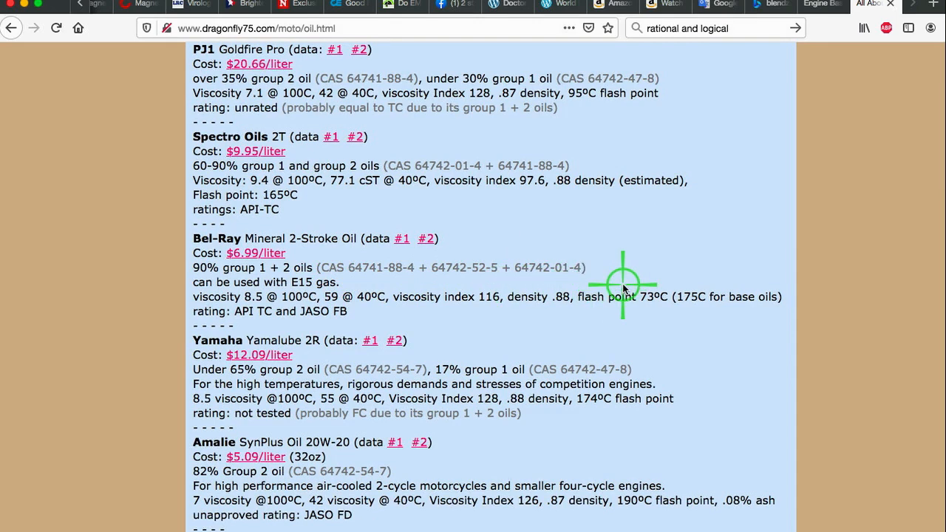
mouse_move(794, 208)
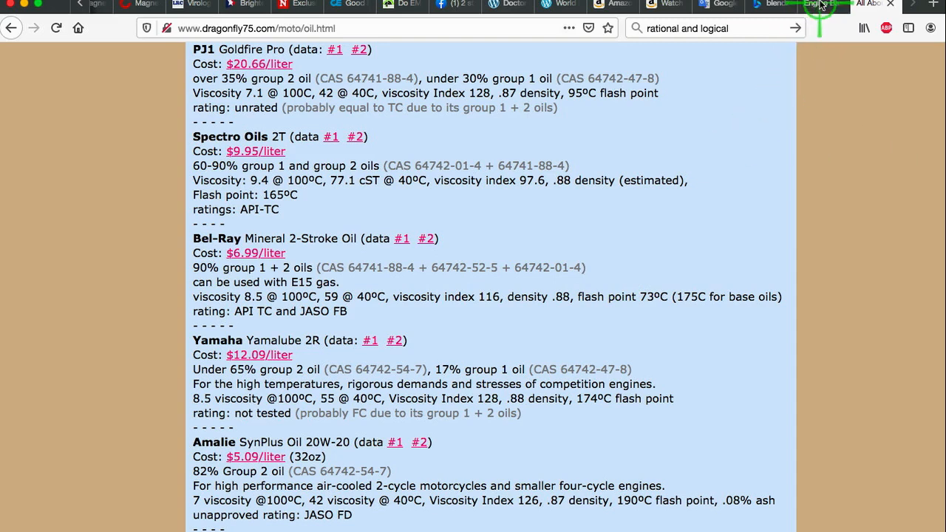
mouse_move(468, 66)
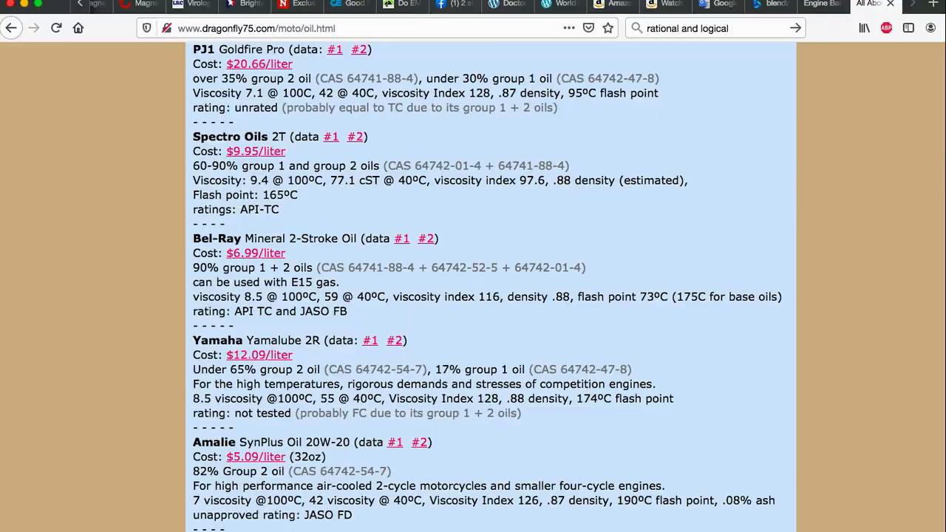
Skim oil.html past the viscosity quotes and the Maxima ratio table.
scroll(down, 3)
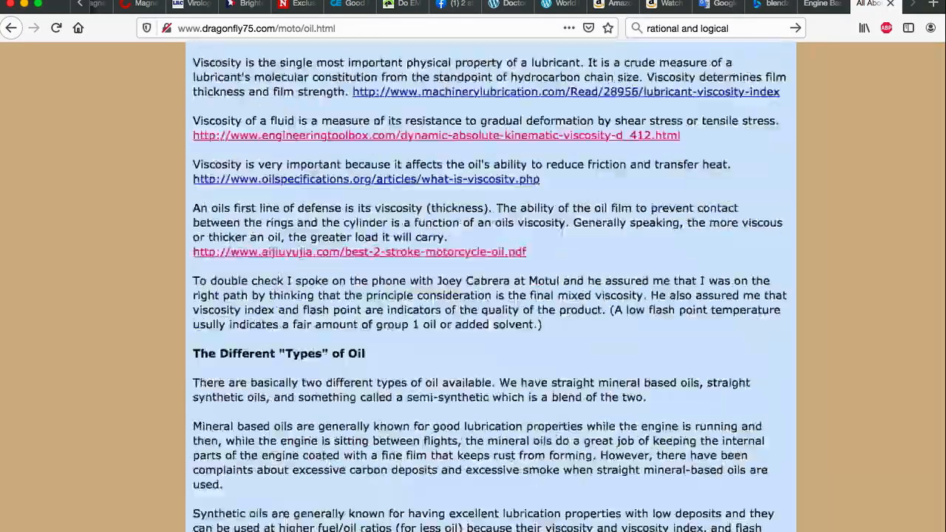
scroll(down, 3)
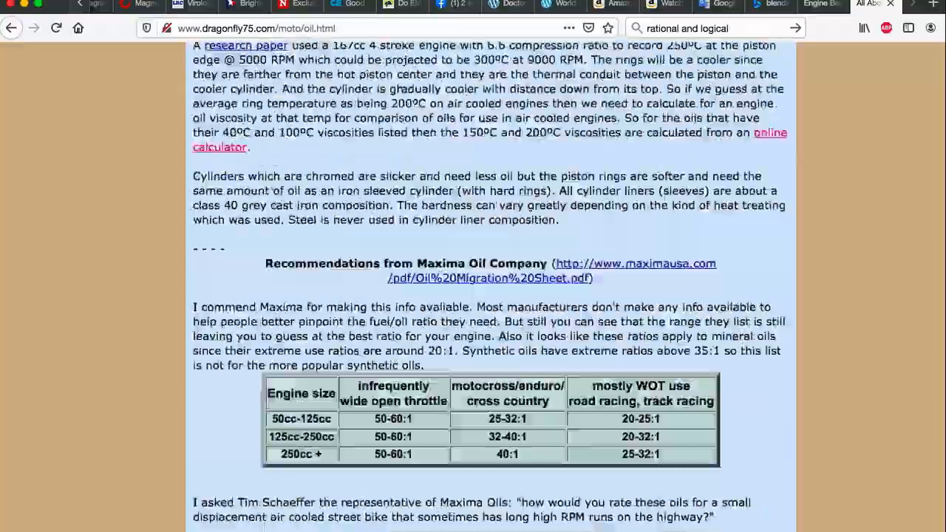
scroll(down, 3)
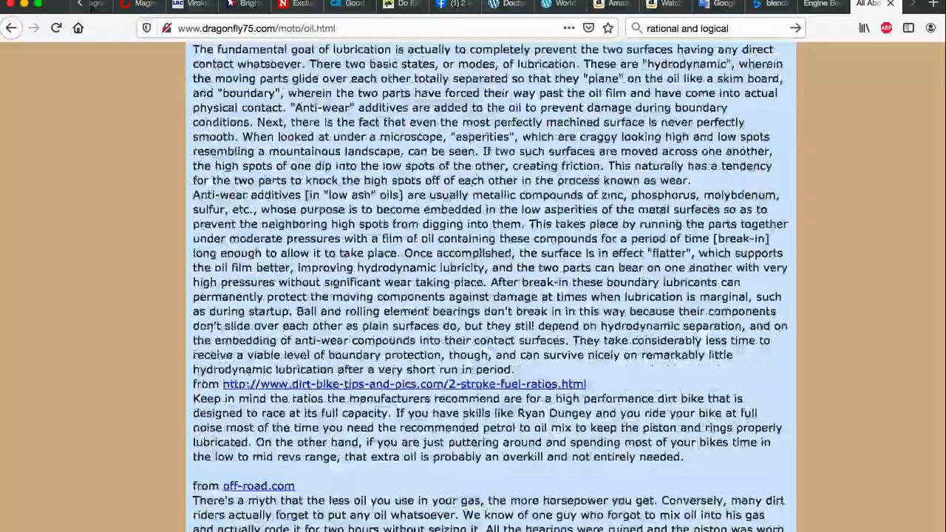
scroll(down, 3)
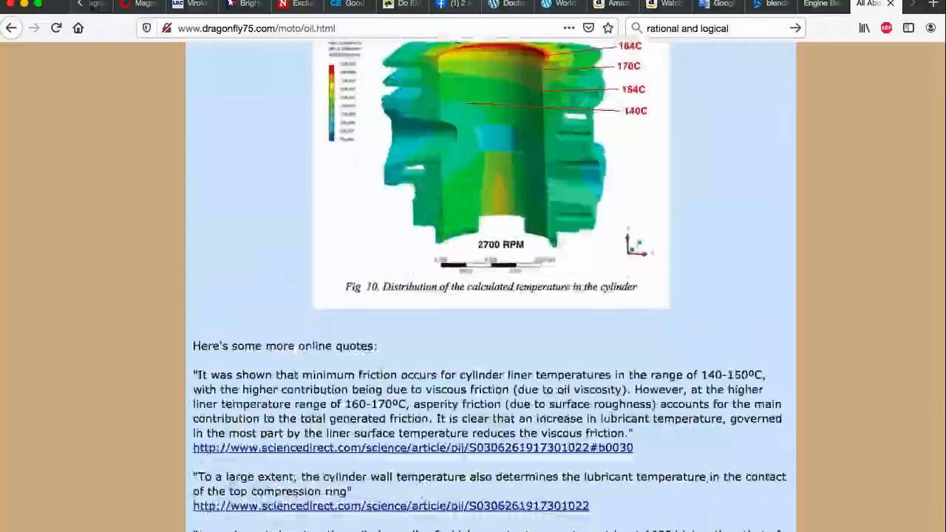
scroll(up, 3)
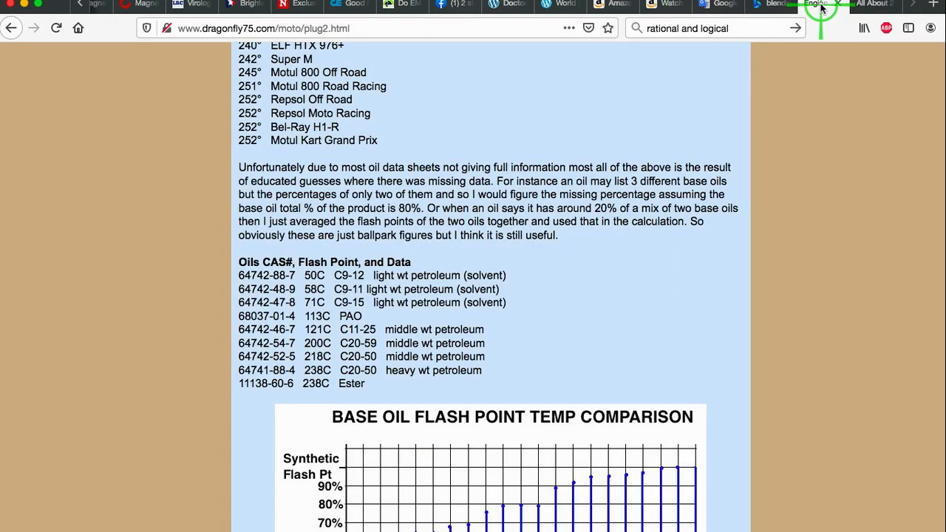
Switch to the plug2.html tab and scroll past the flash point comparison chart to % Synthetic Oil.
click(817, 4)
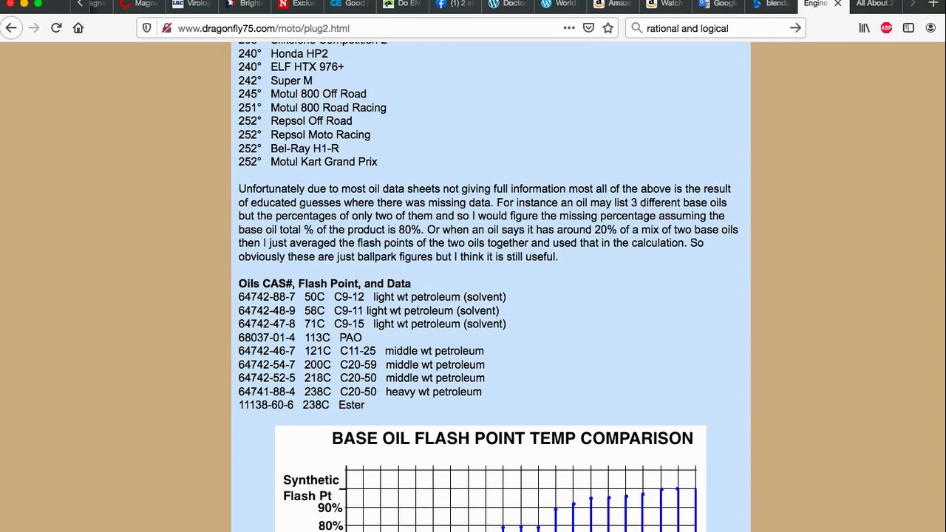
scroll(down, 3)
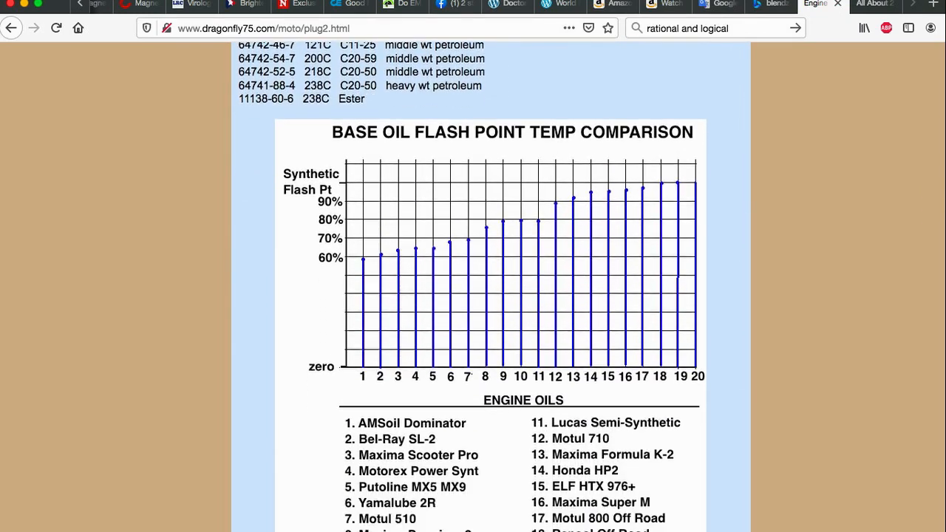
scroll(down, 3)
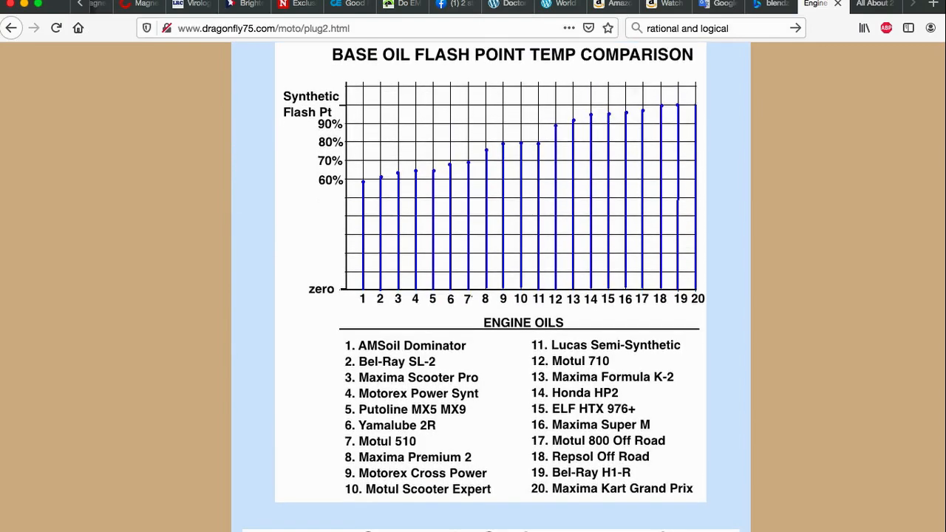
scroll(down, 3)
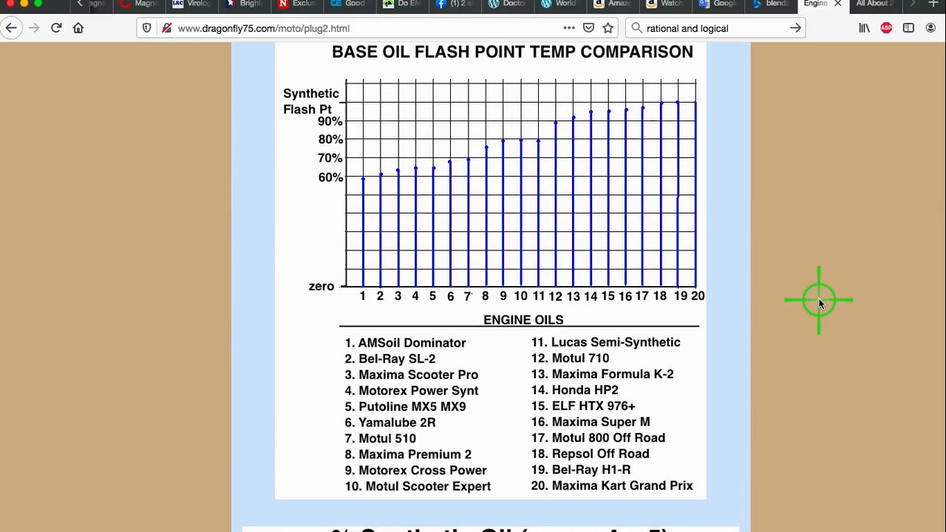
mouse_move(625, 211)
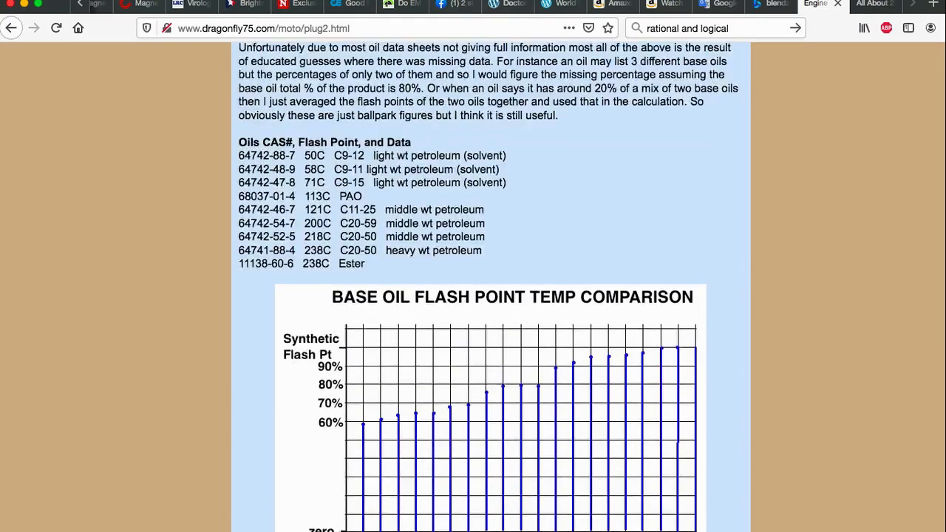
scroll(up, 3)
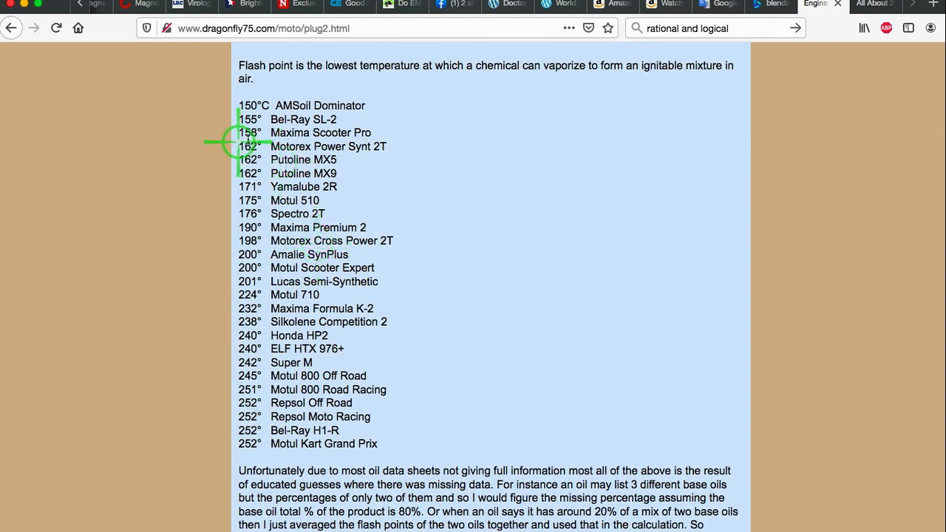
mouse_move(244, 275)
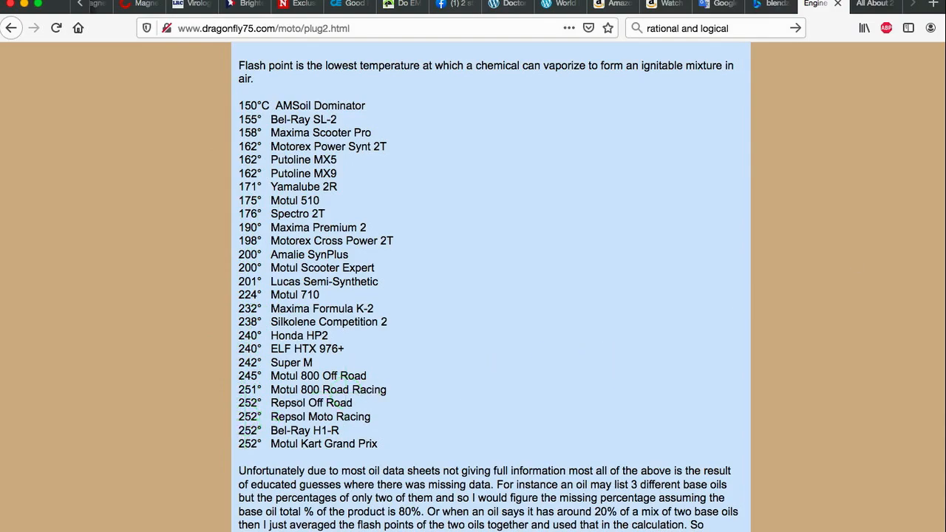
scroll(down, 3)
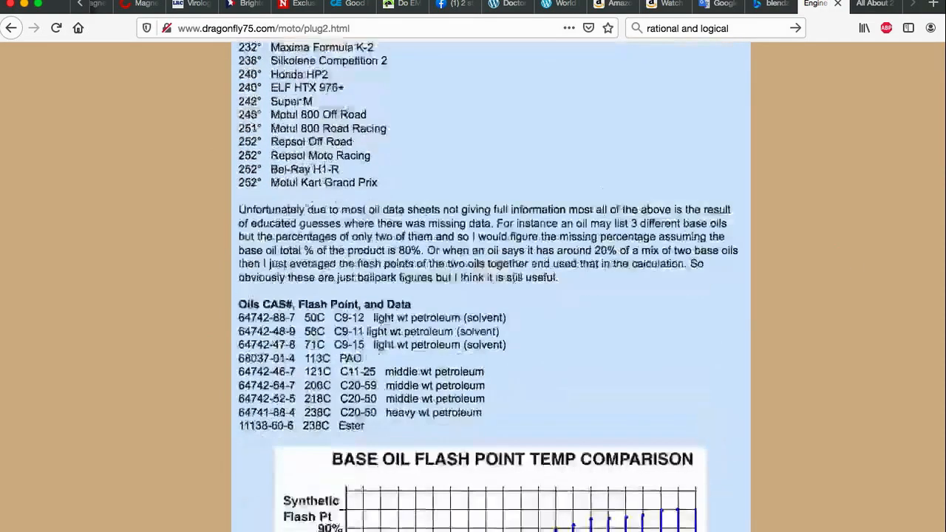
scroll(down, 3)
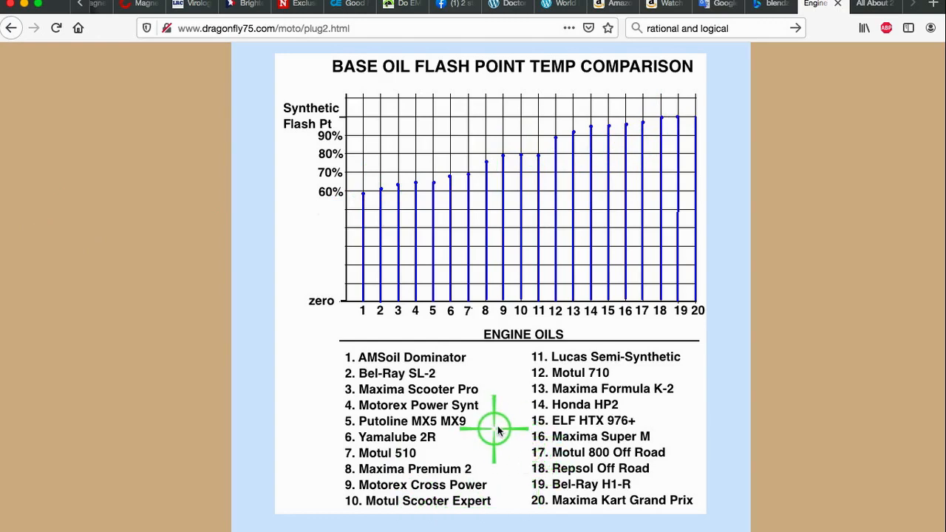
mouse_move(420, 453)
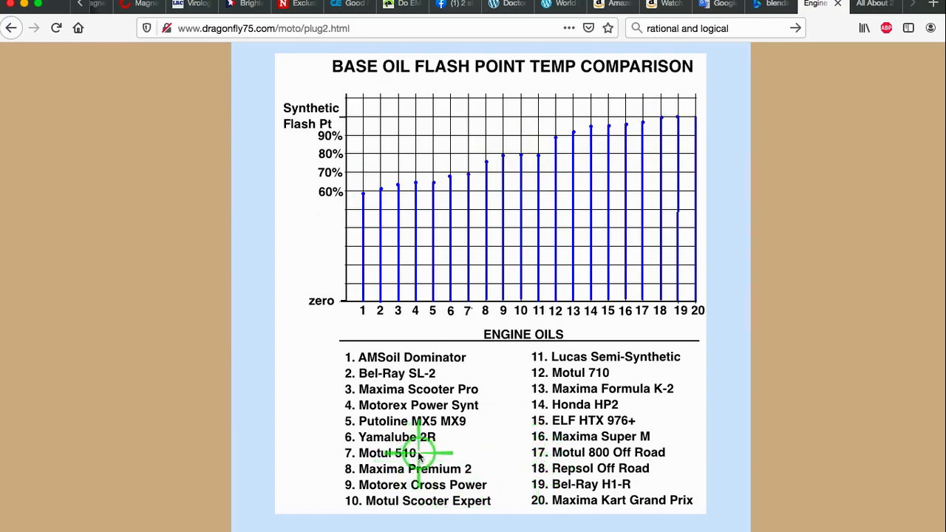
mouse_move(617, 379)
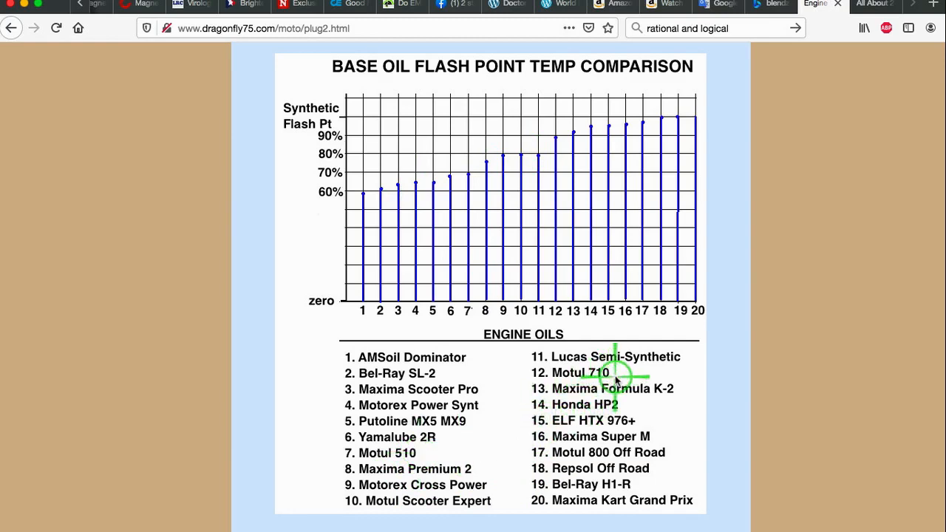
mouse_move(510, 424)
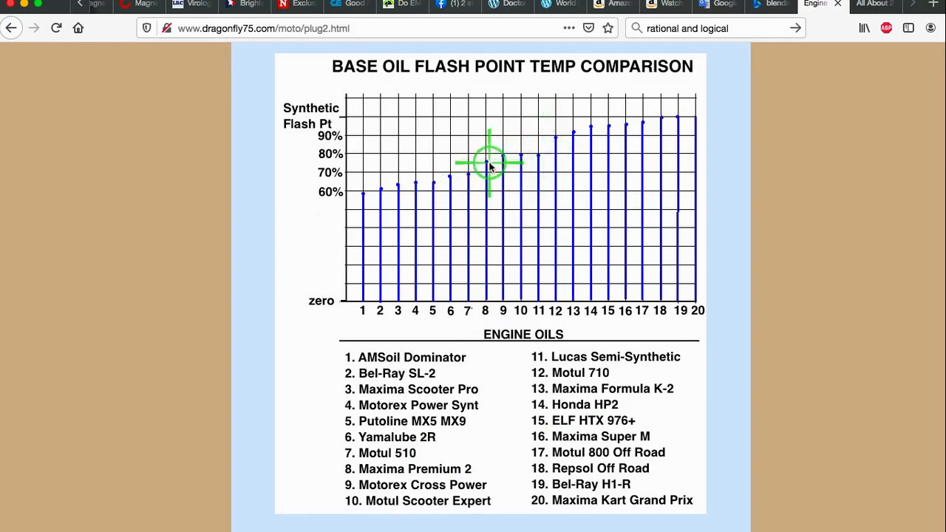
mouse_move(786, 229)
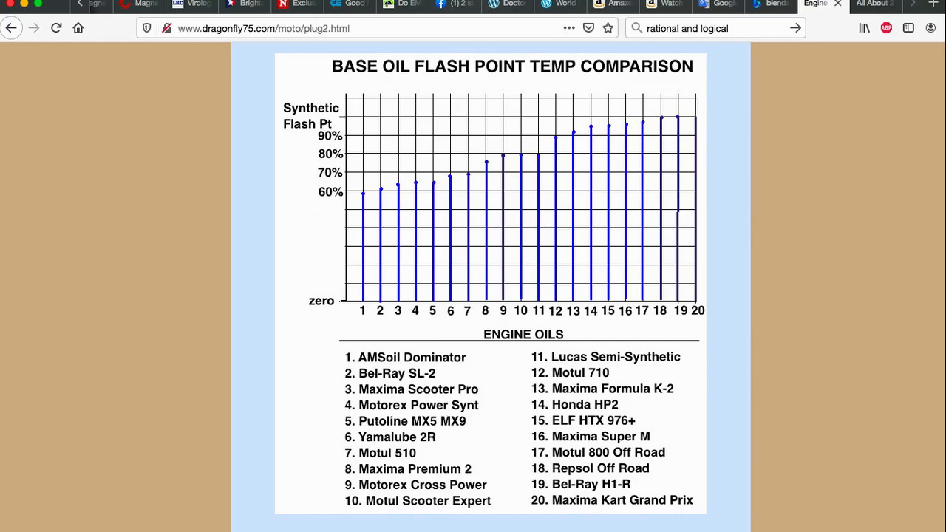
scroll(down, 3)
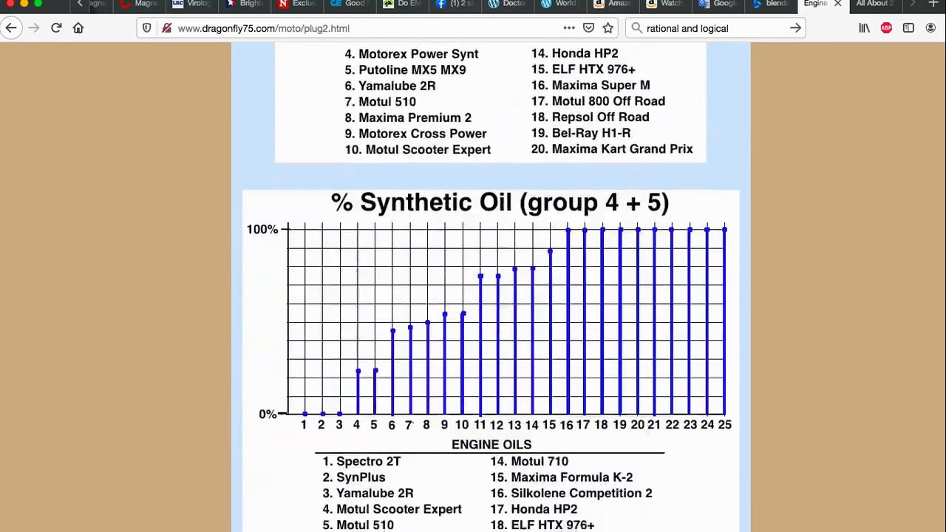
Scroll to the % Synthetic Oil (group 4 + 5) chart and the numbered engine oils list.
scroll(down, 3)
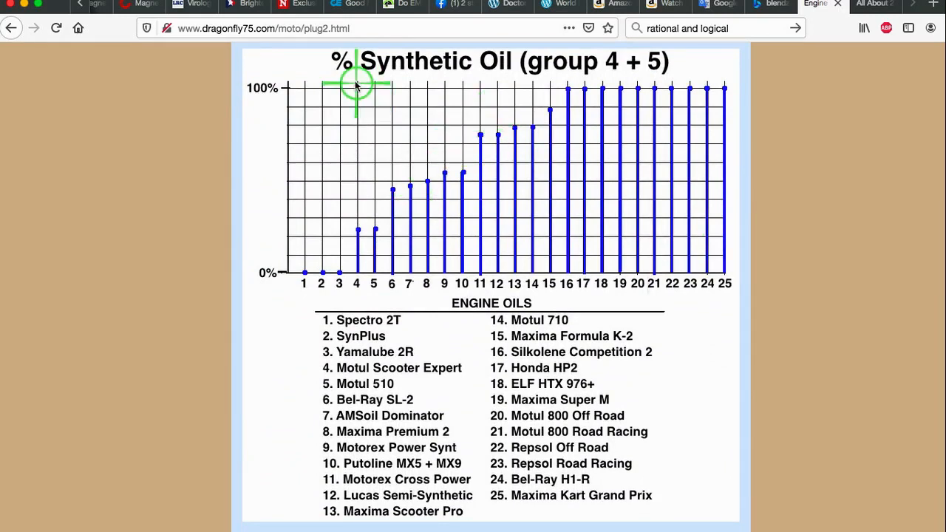
mouse_move(403, 81)
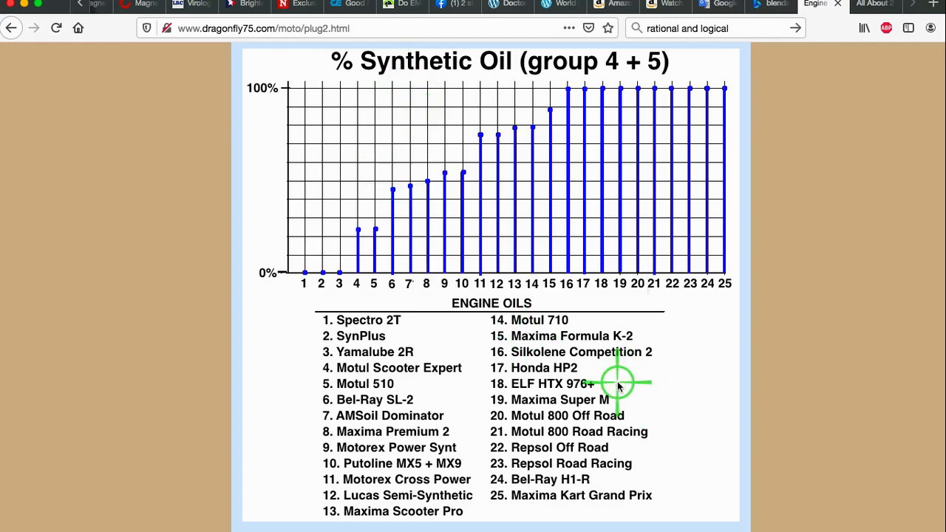
mouse_move(499, 451)
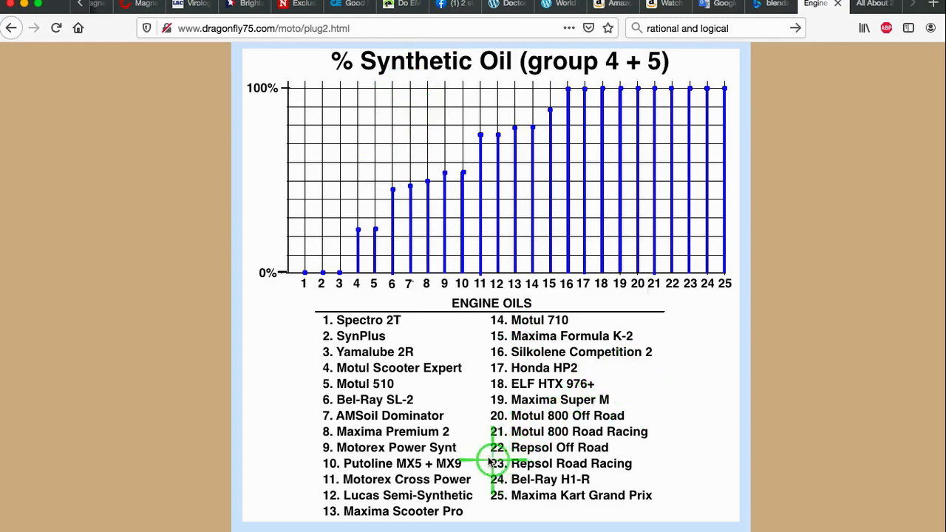
mouse_move(388, 384)
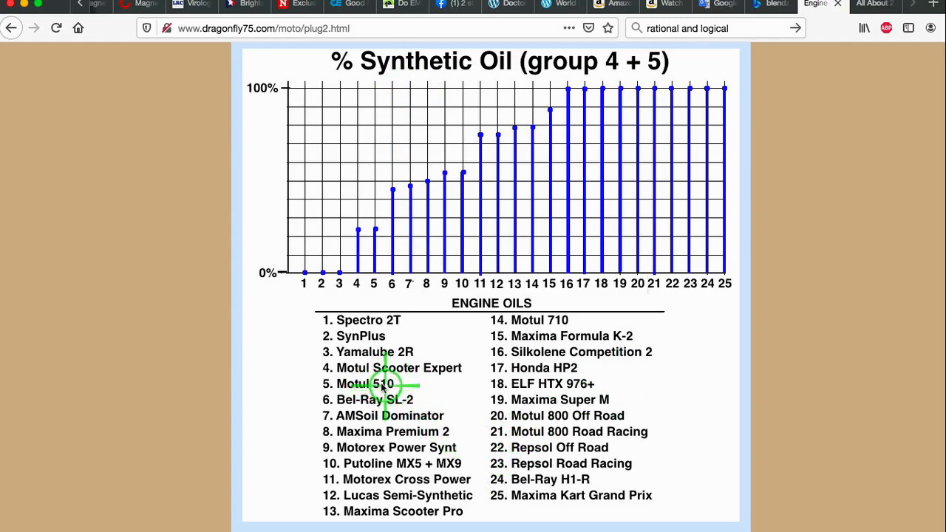
mouse_move(451, 303)
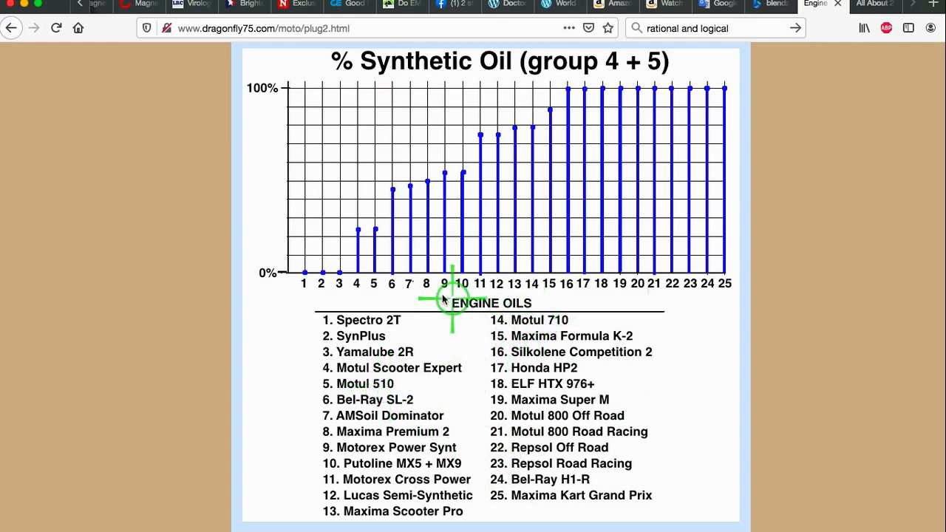
mouse_move(377, 229)
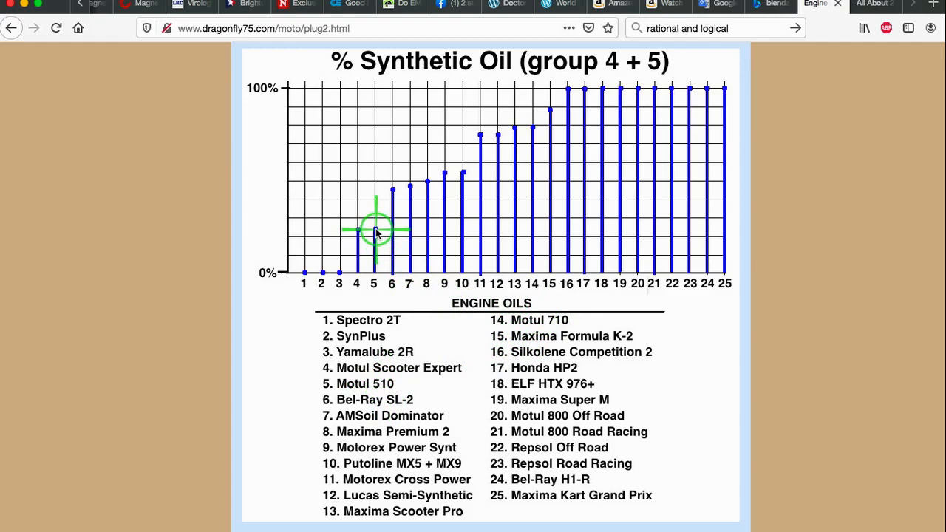
mouse_move(529, 131)
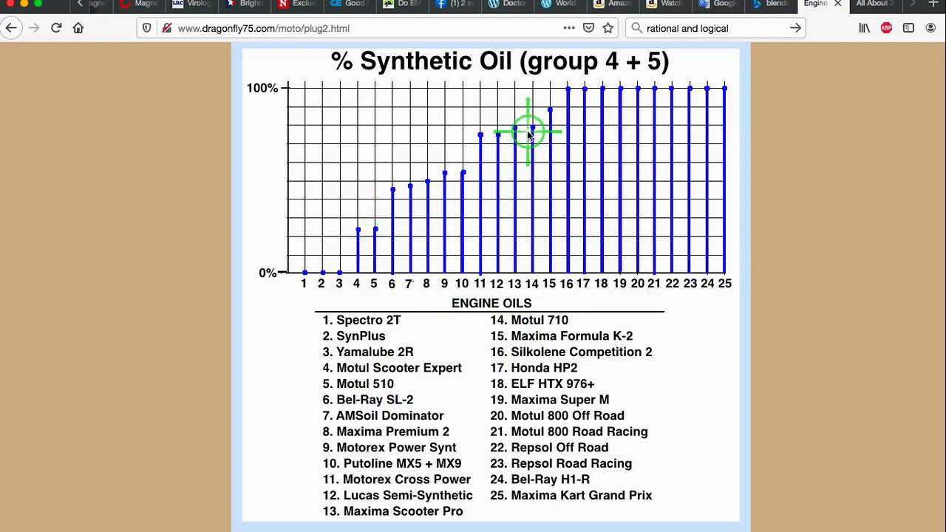
mouse_move(410, 213)
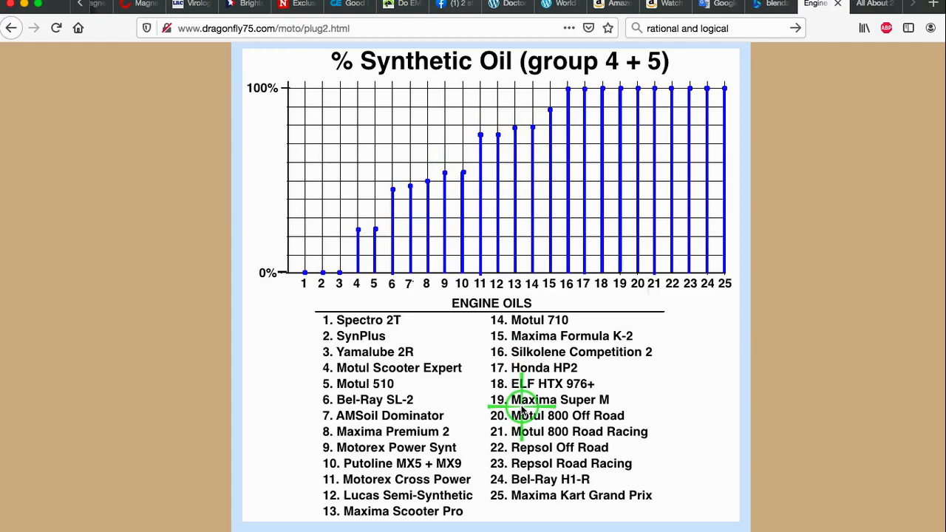
mouse_move(708, 433)
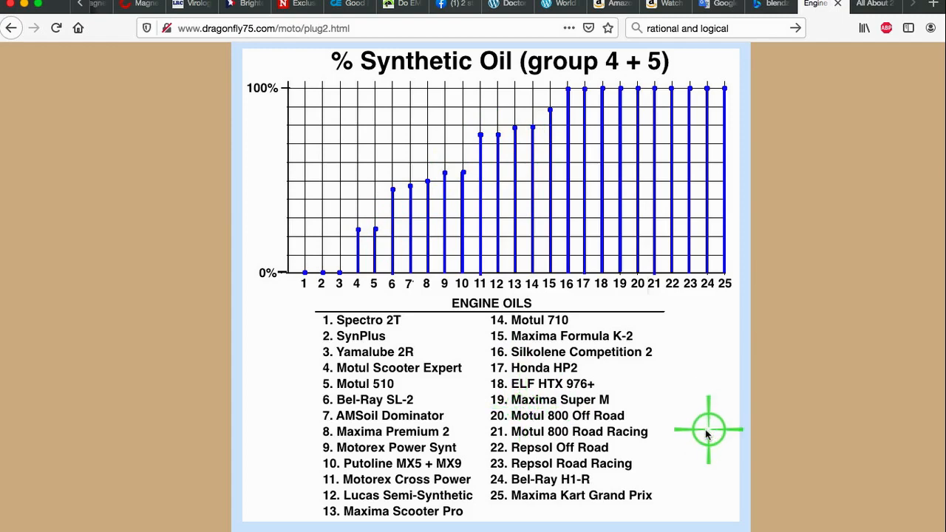
mouse_move(709, 425)
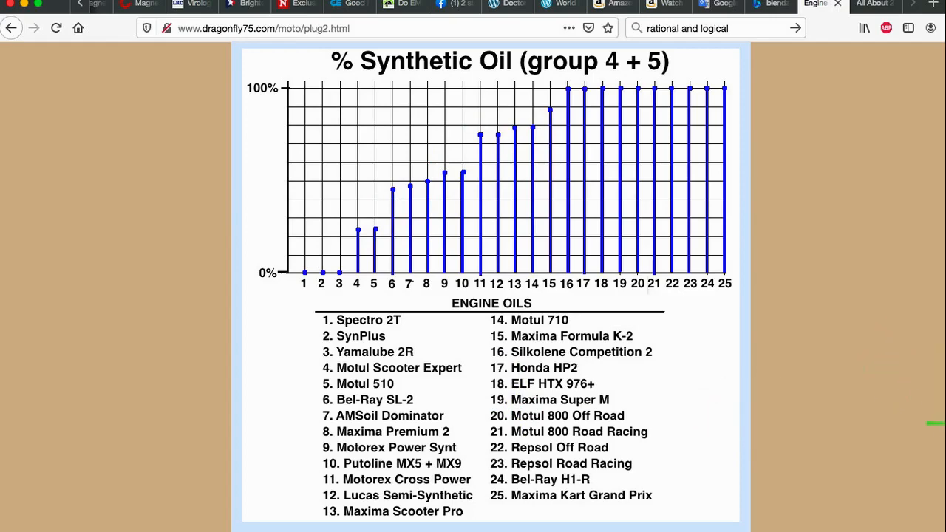
scroll(down, 3)
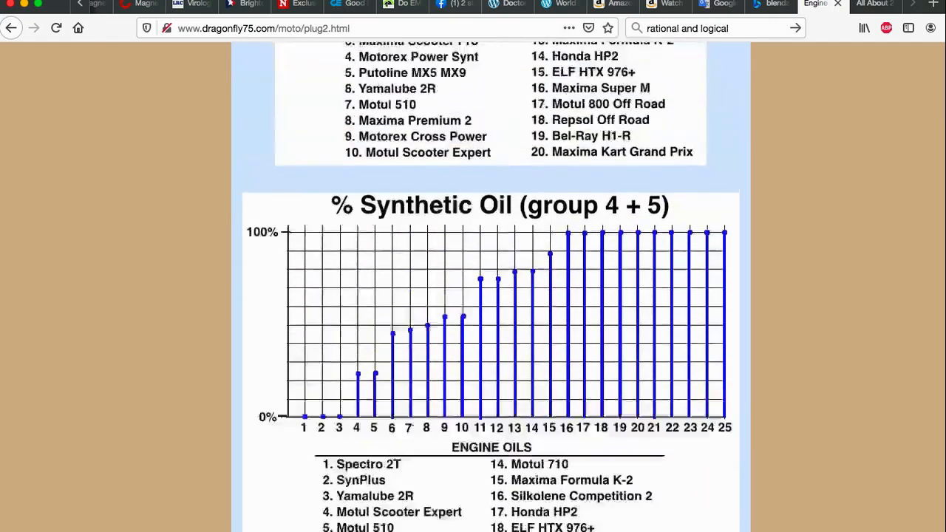
Scroll down to the flash point data, then back up to the oils ranked by flash point.
scroll(down, 3)
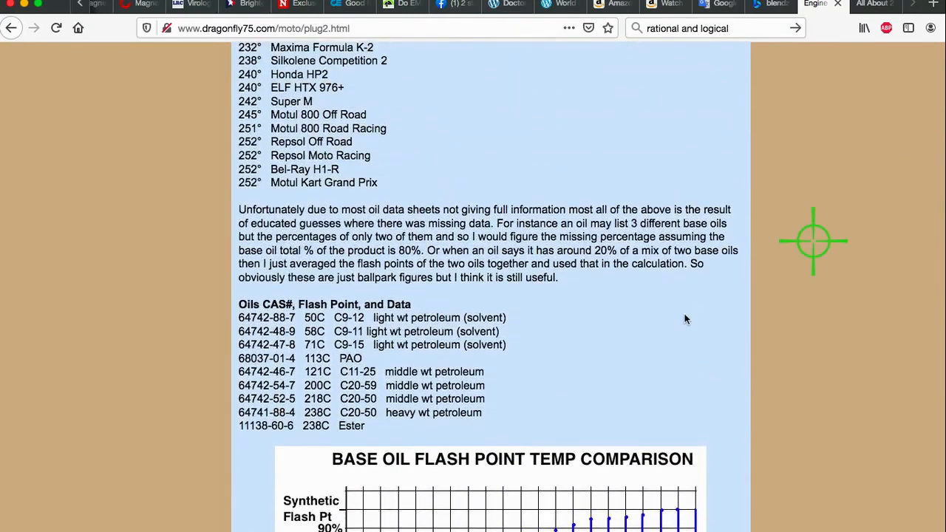
mouse_move(303, 399)
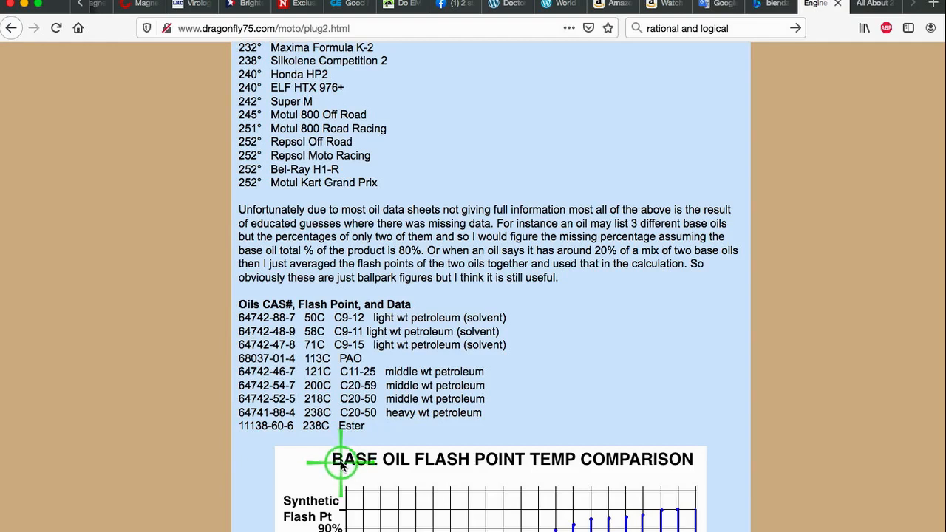
mouse_move(351, 442)
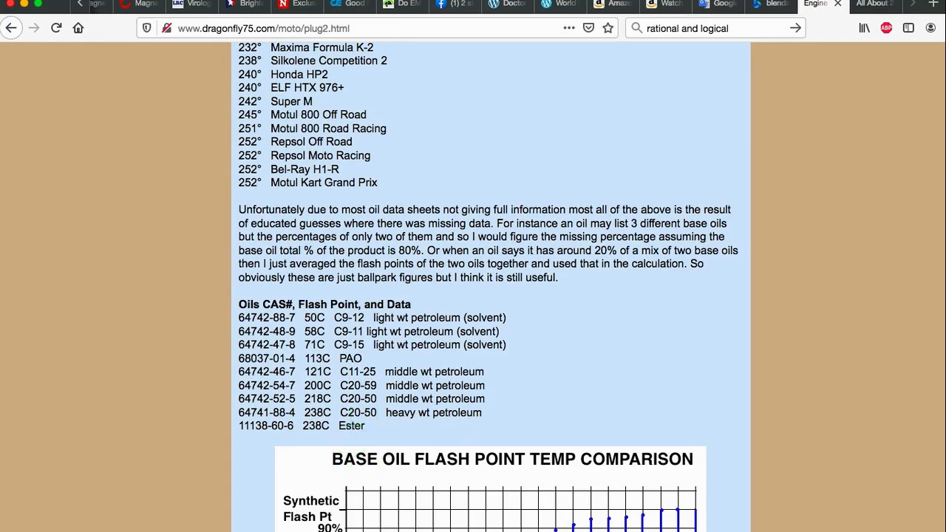
scroll(down, 3)
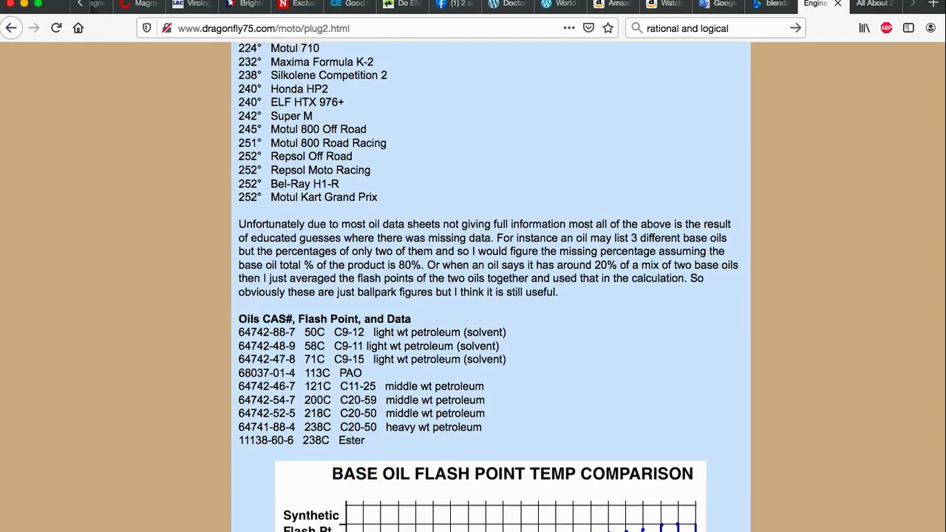
scroll(up, 3)
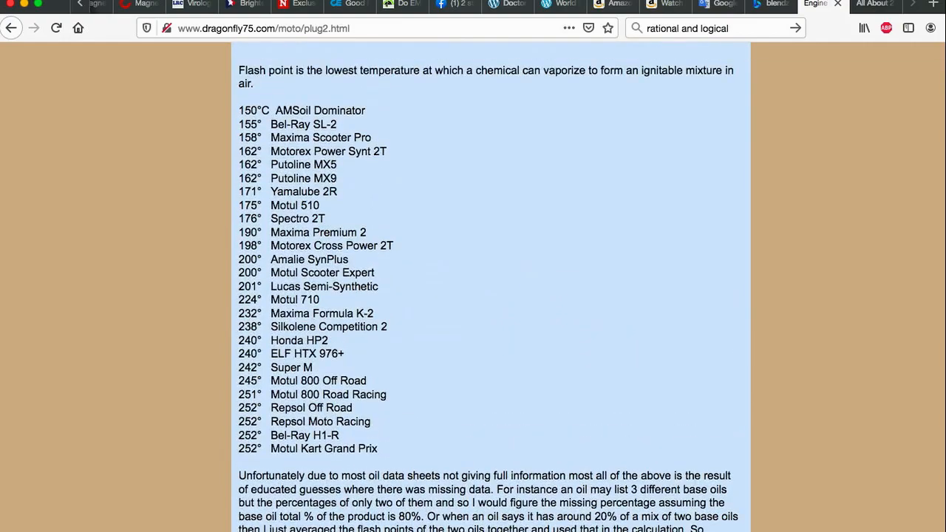
scroll(down, 3)
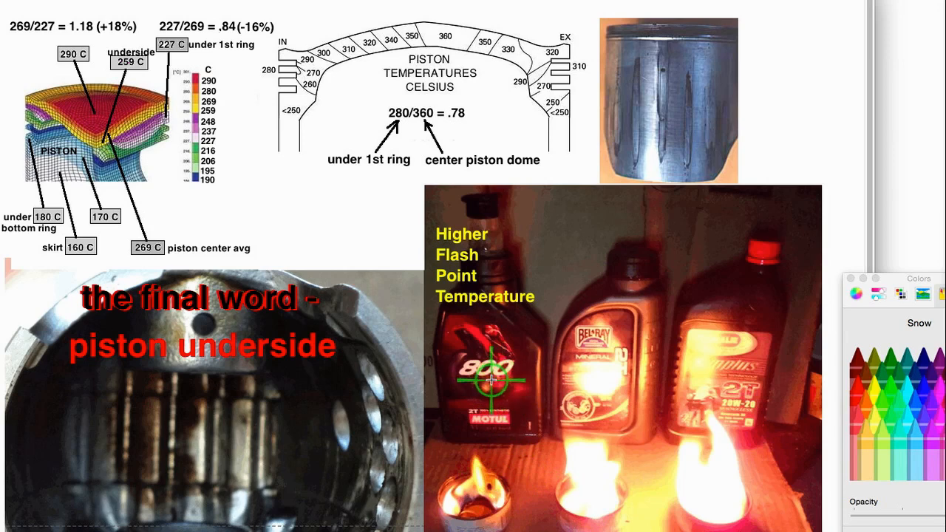
mouse_move(642, 466)
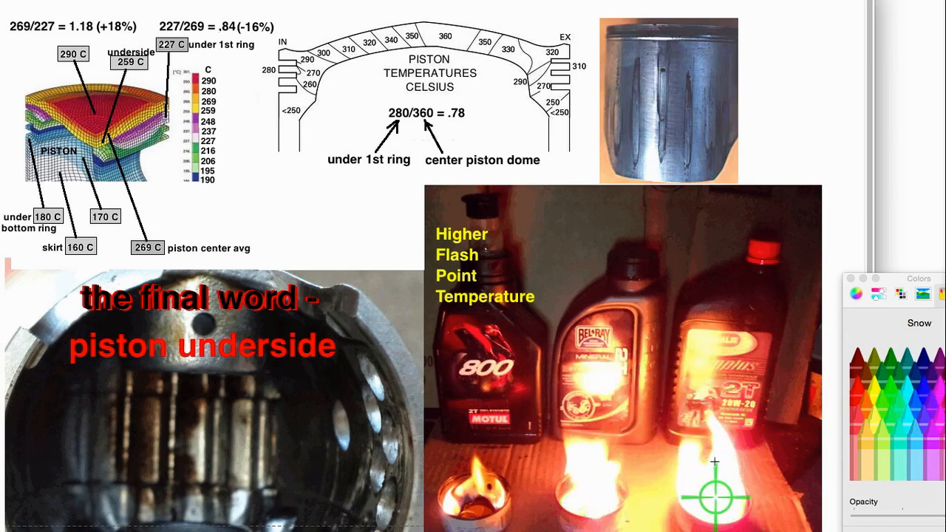
mouse_move(480, 477)
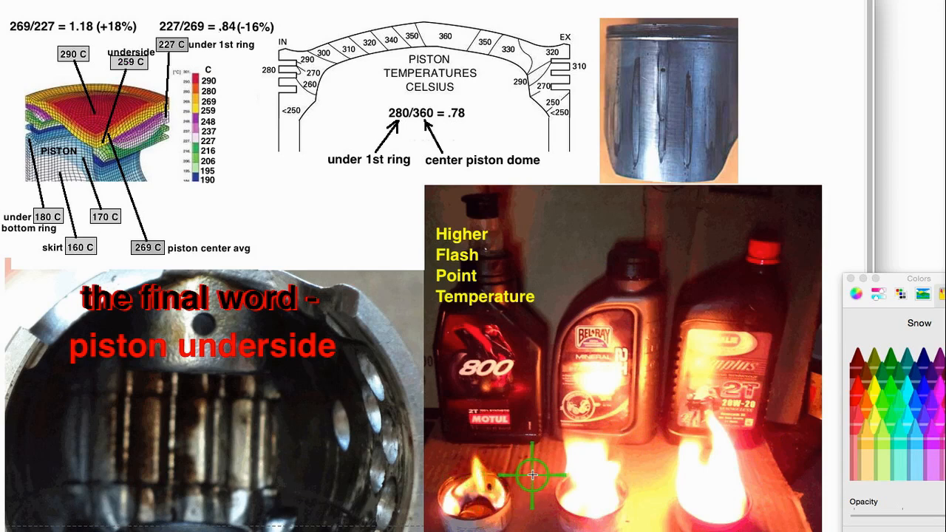
mouse_move(531, 459)
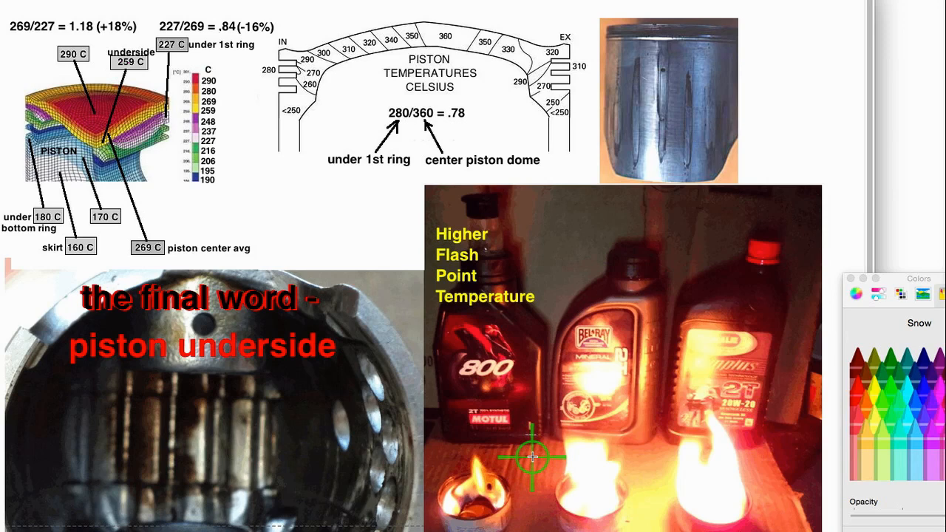
mouse_move(96, 11)
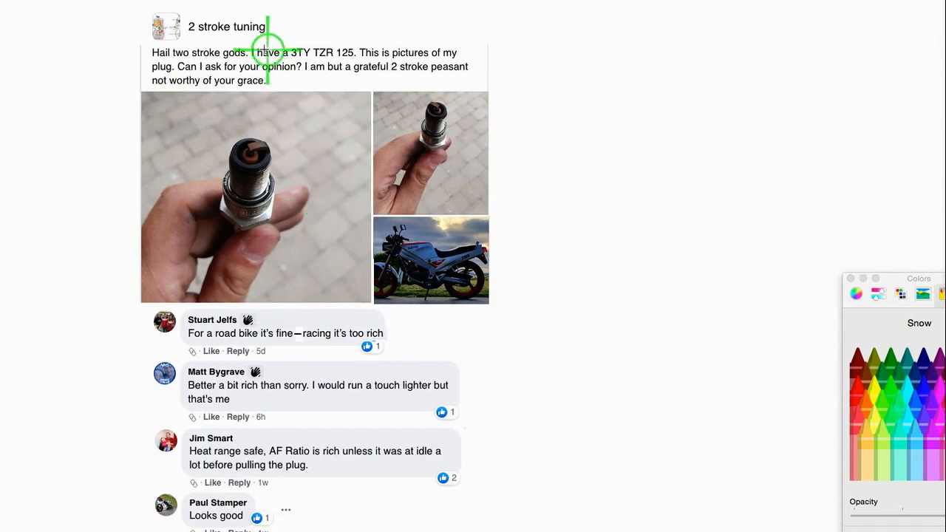
mouse_move(442, 233)
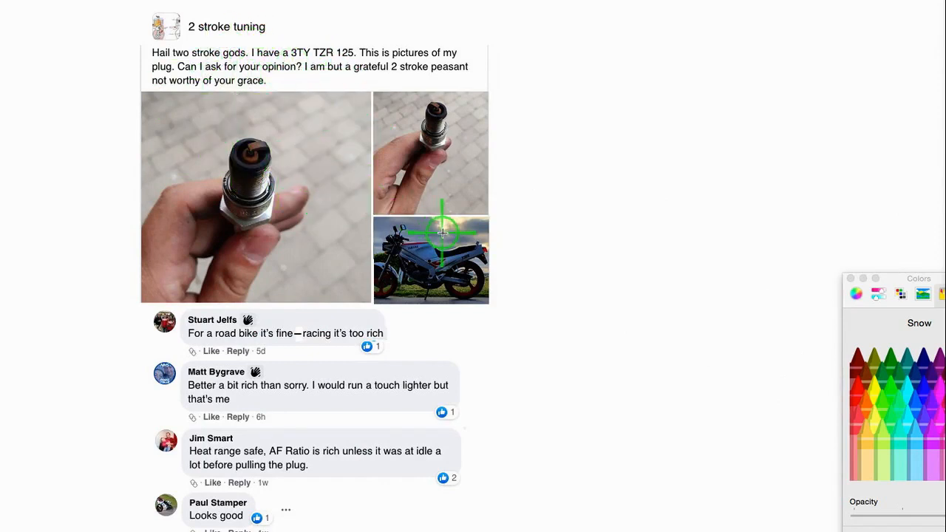
mouse_move(585, 271)
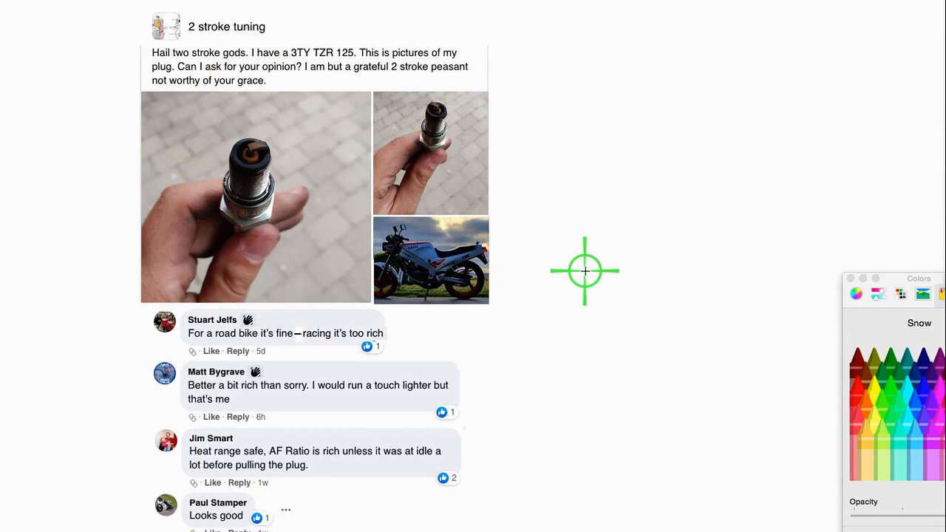
mouse_move(306, 154)
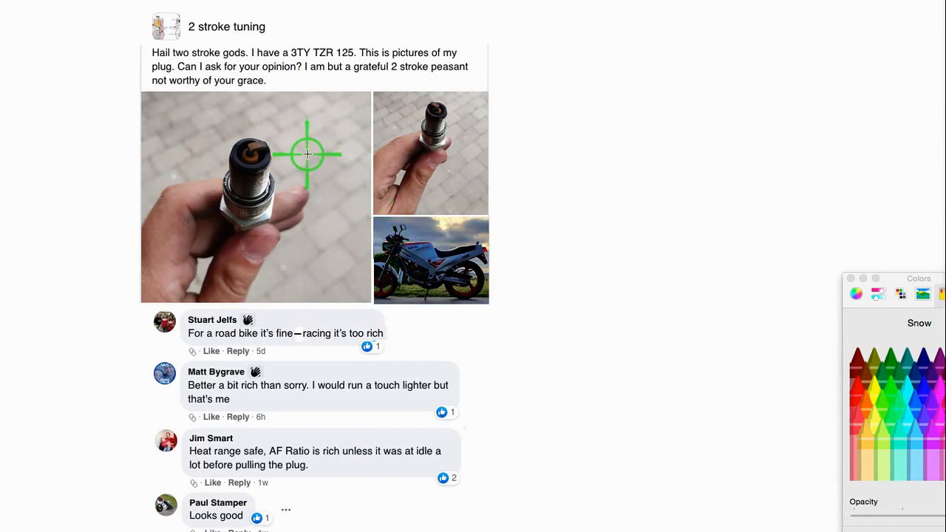
mouse_move(318, 154)
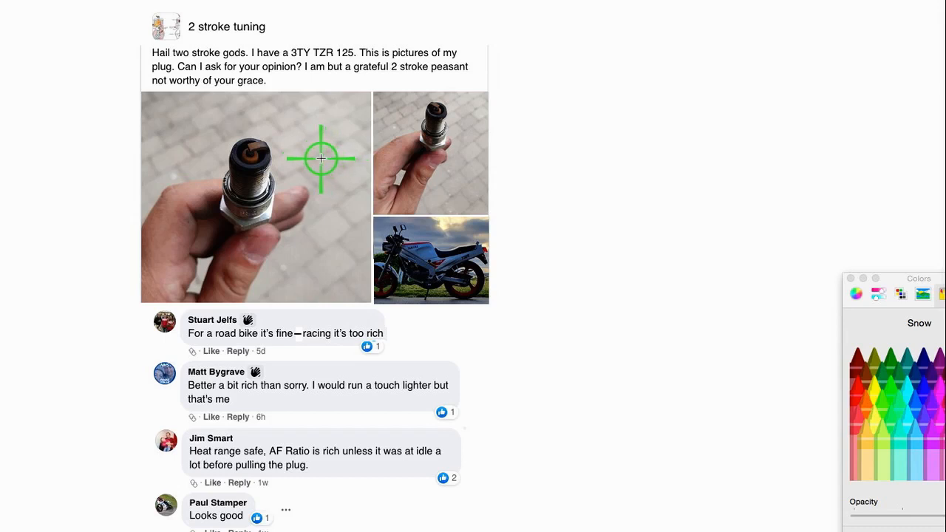
mouse_move(722, 229)
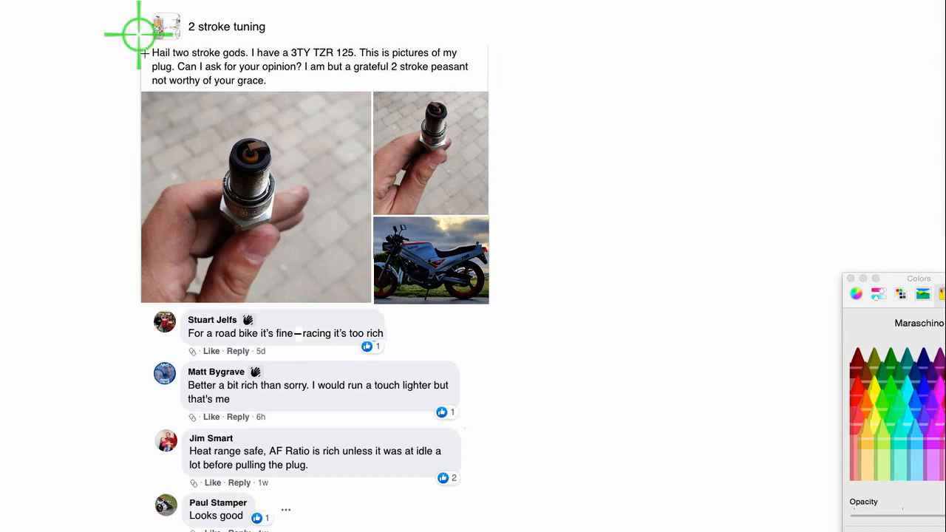
drag(137, 37, 479, 511)
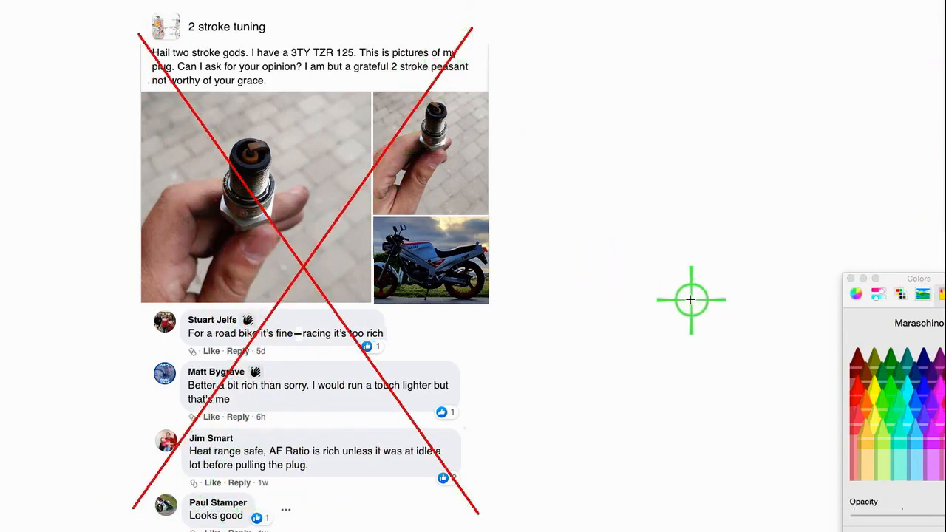
mouse_move(657, 300)
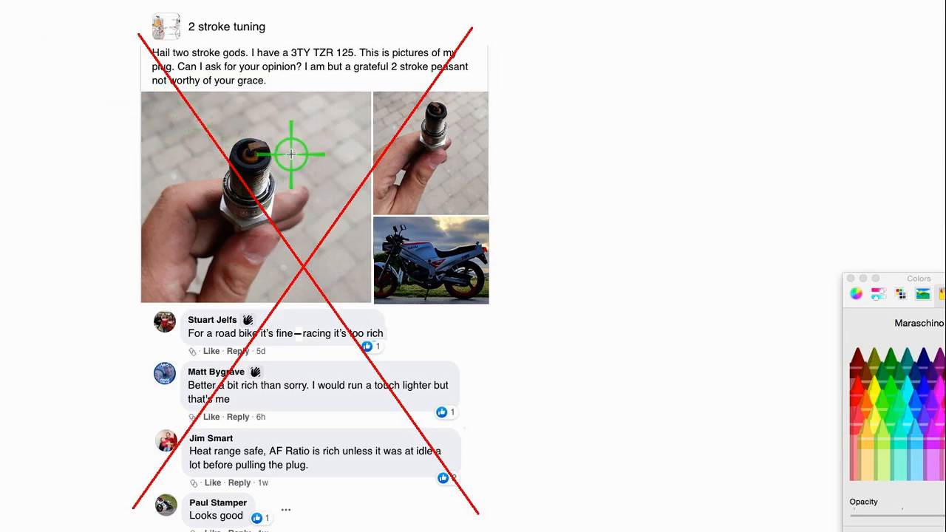
mouse_move(260, 154)
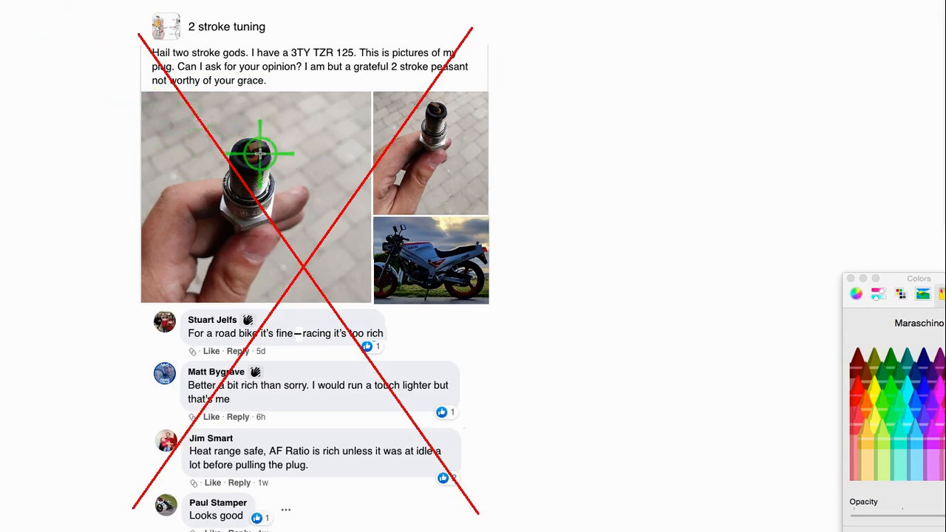
mouse_move(311, 158)
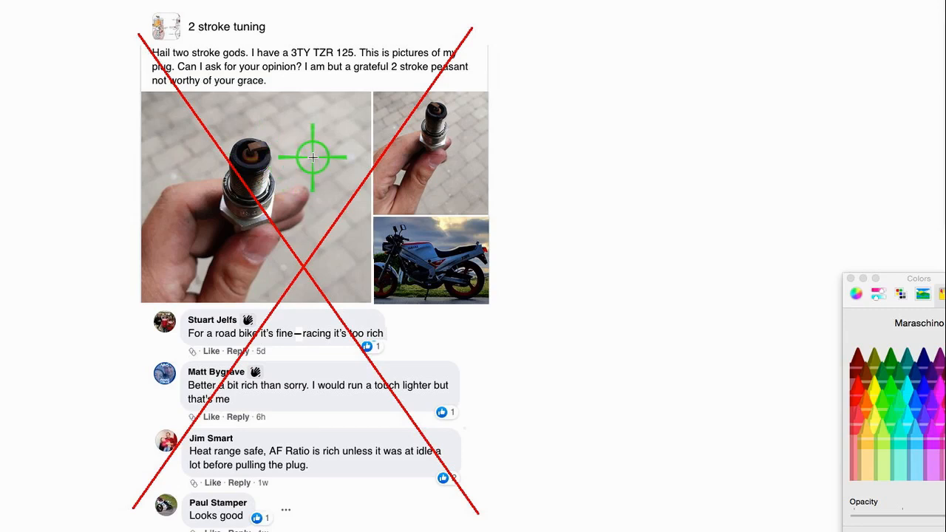
mouse_move(262, 151)
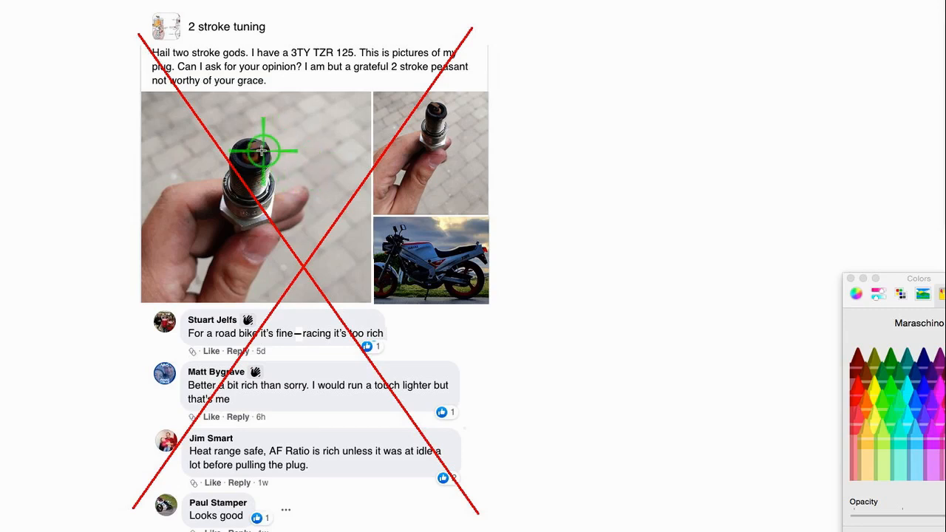
mouse_move(320, 174)
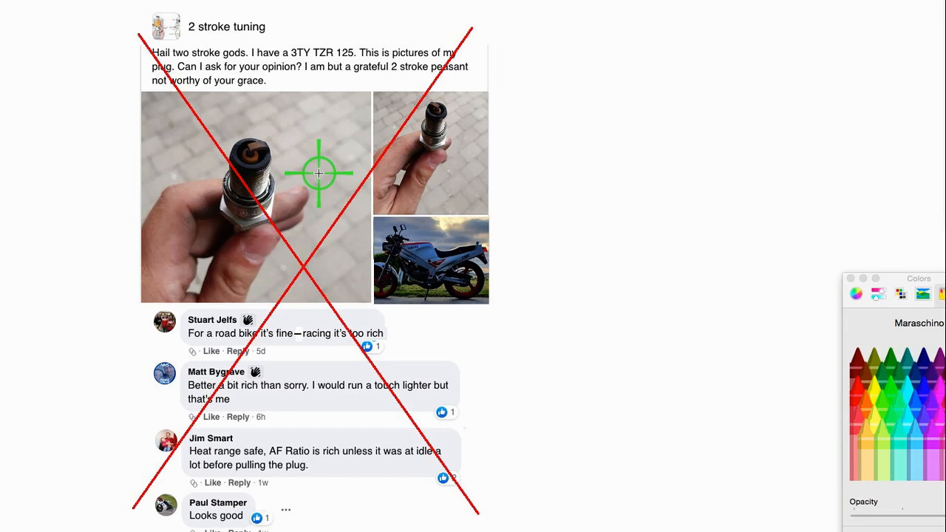
mouse_move(29, 11)
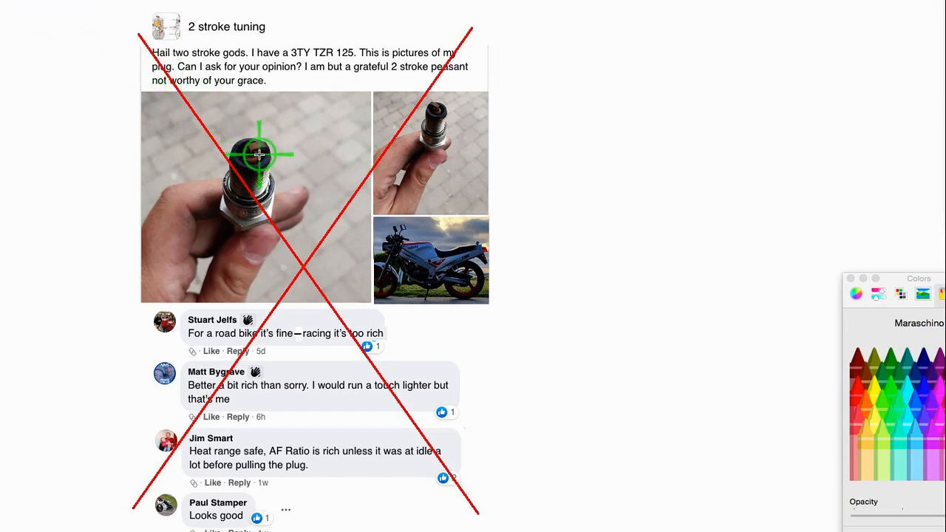
mouse_move(287, 176)
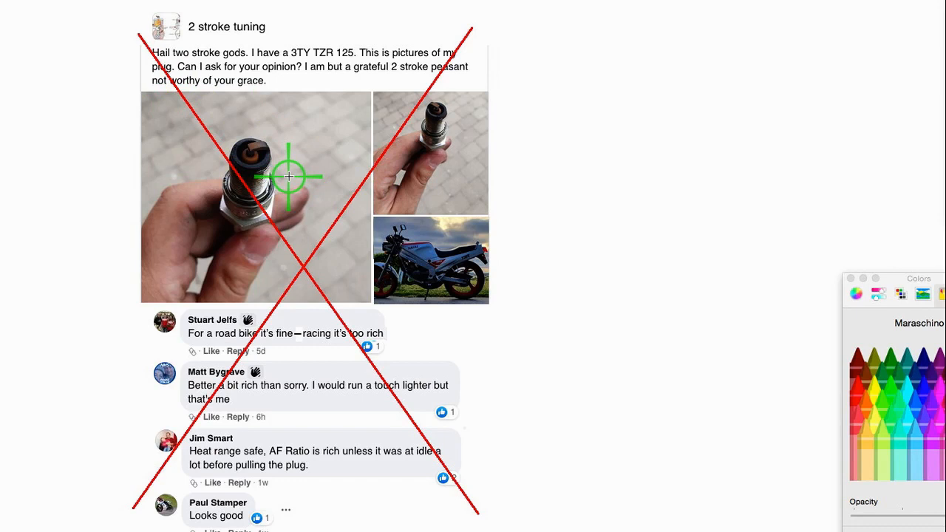
mouse_move(274, 153)
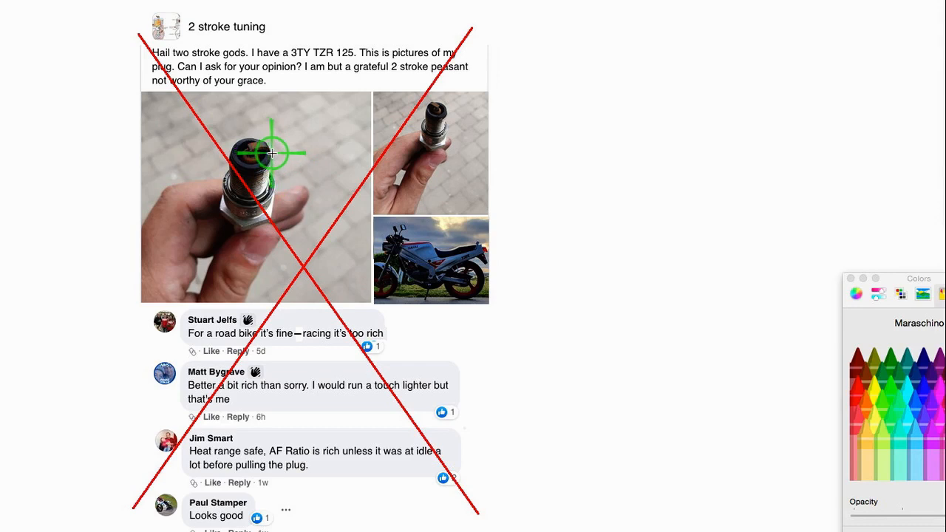
mouse_move(325, 140)
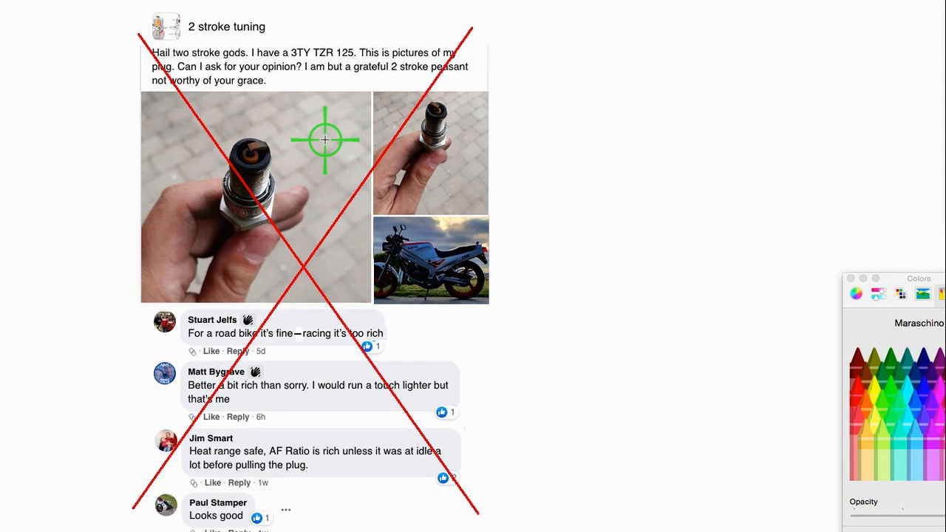
mouse_move(327, 140)
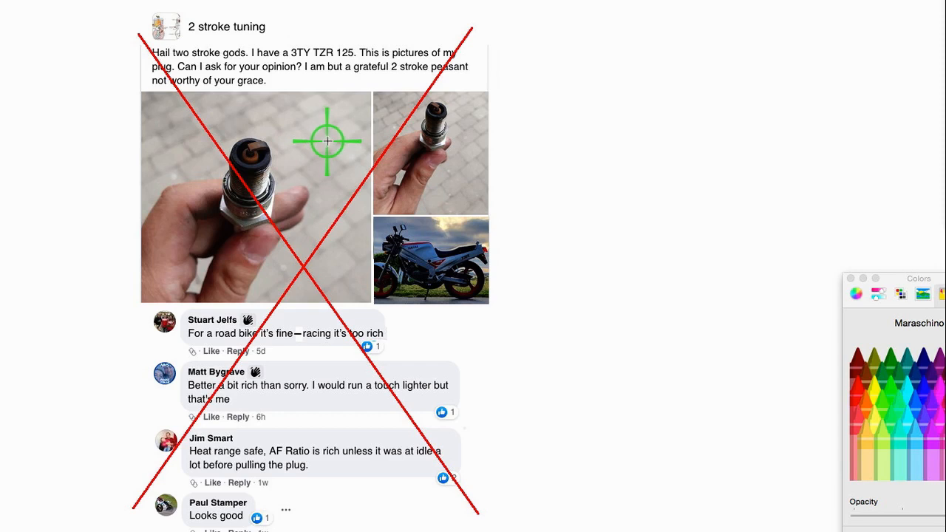
mouse_move(337, 144)
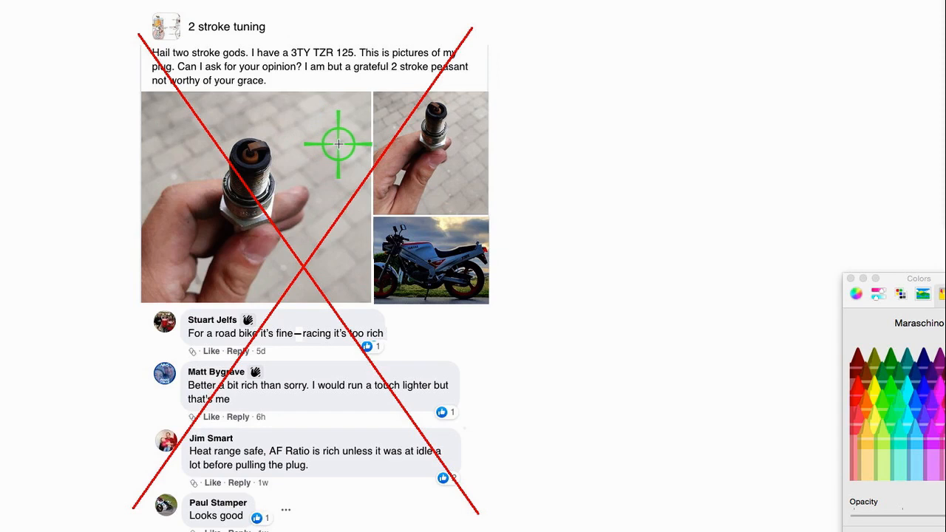
mouse_move(350, 163)
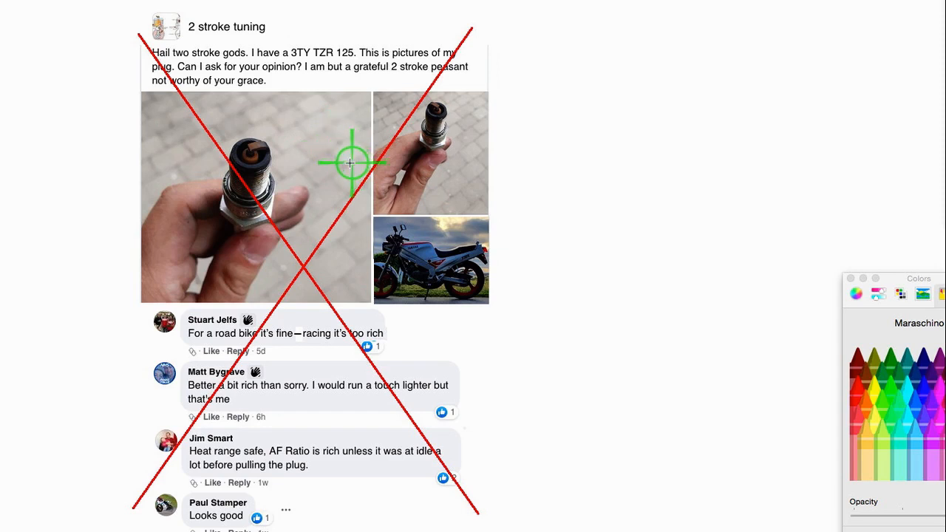
mouse_move(510, 154)
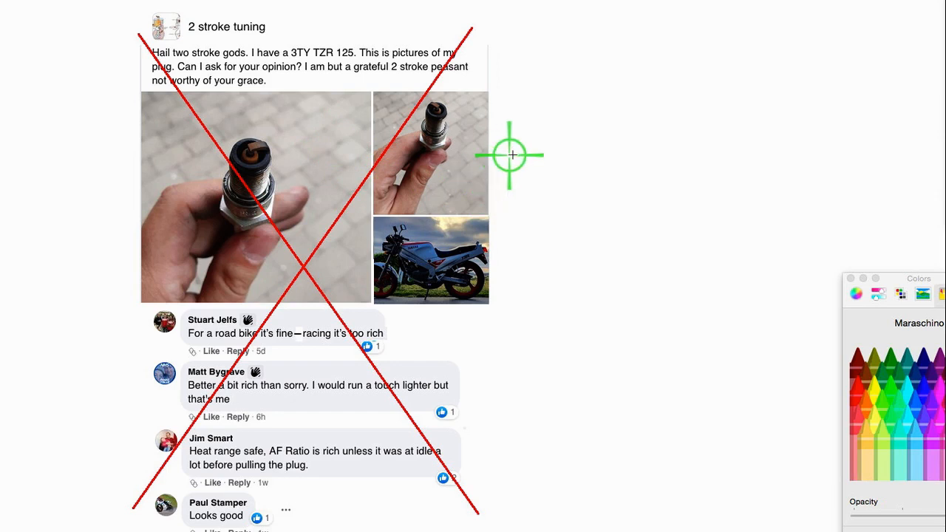
mouse_move(259, 145)
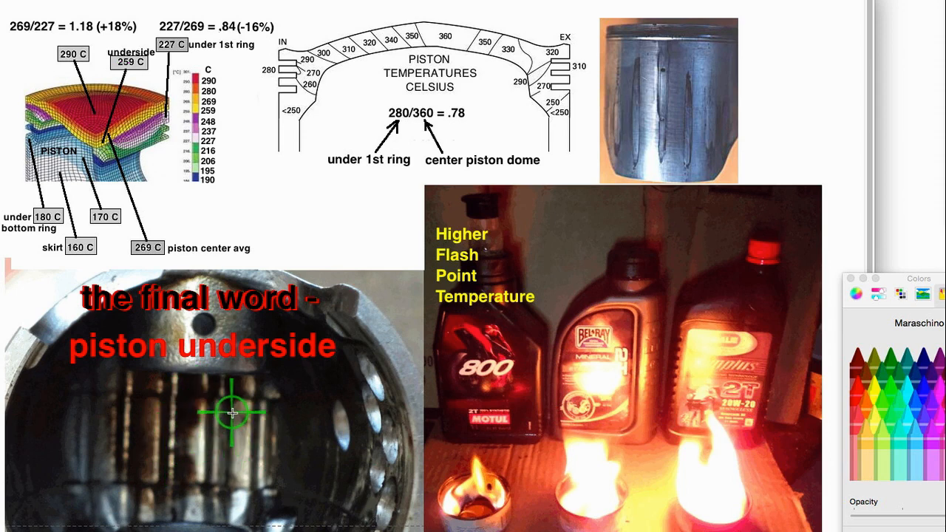
mouse_move(219, 397)
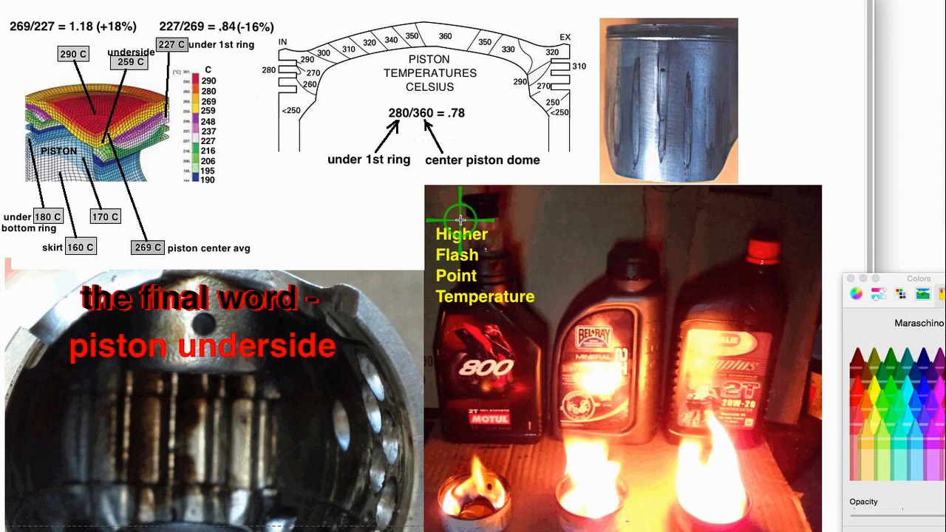
mouse_move(407, 206)
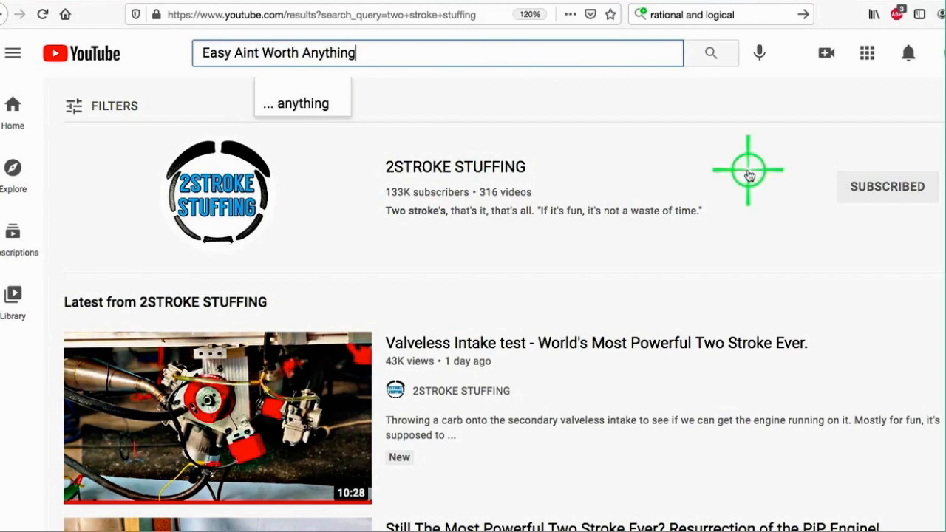
mouse_move(693, 135)
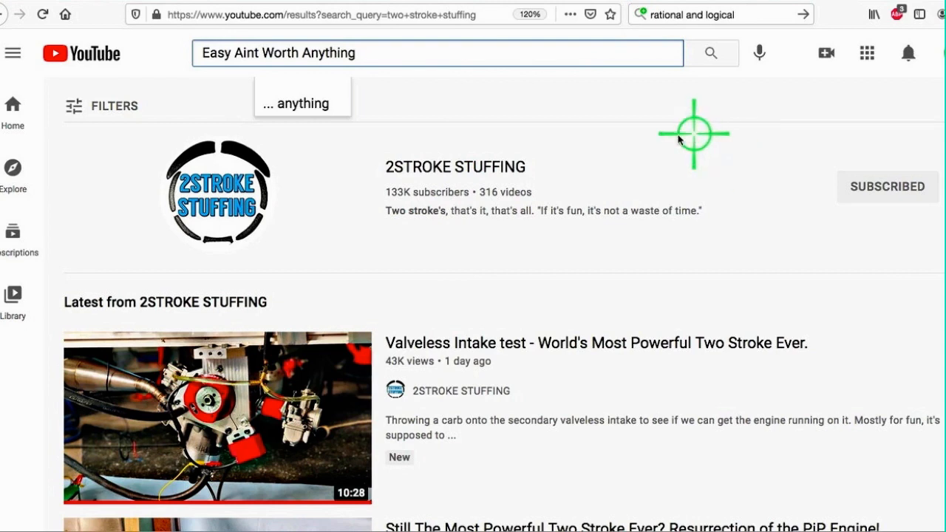
mouse_move(425, 105)
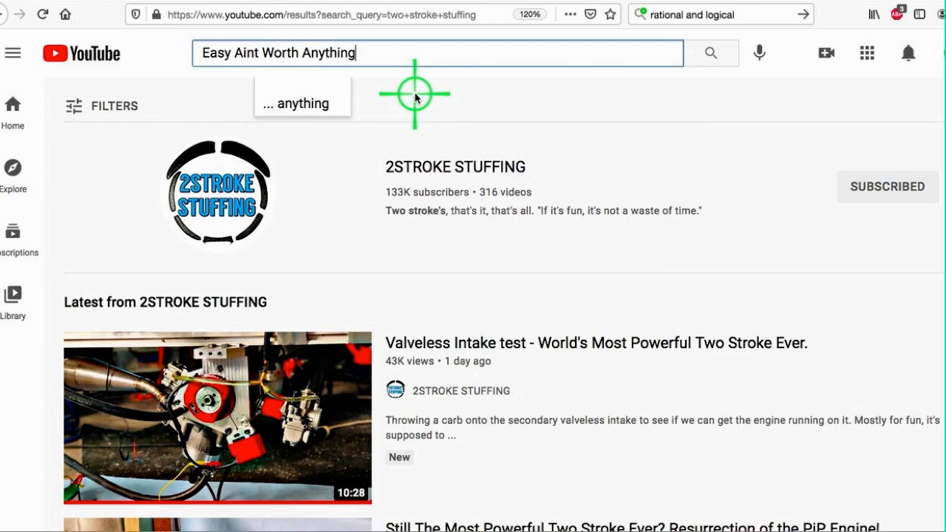
mouse_move(403, 113)
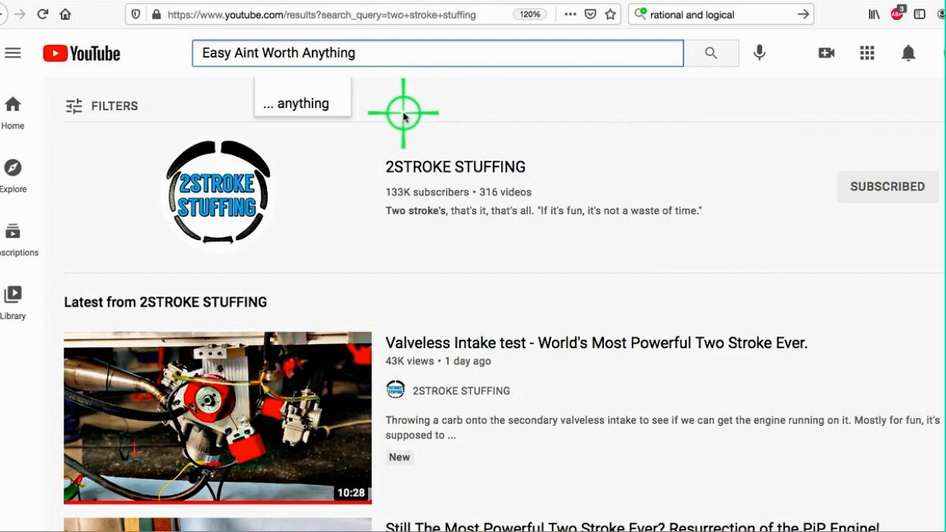
mouse_move(407, 113)
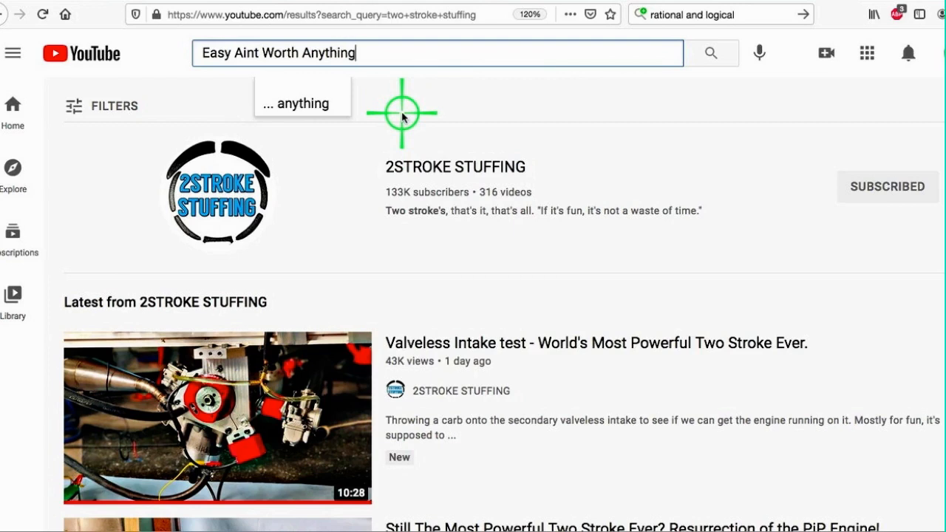
mouse_move(434, 112)
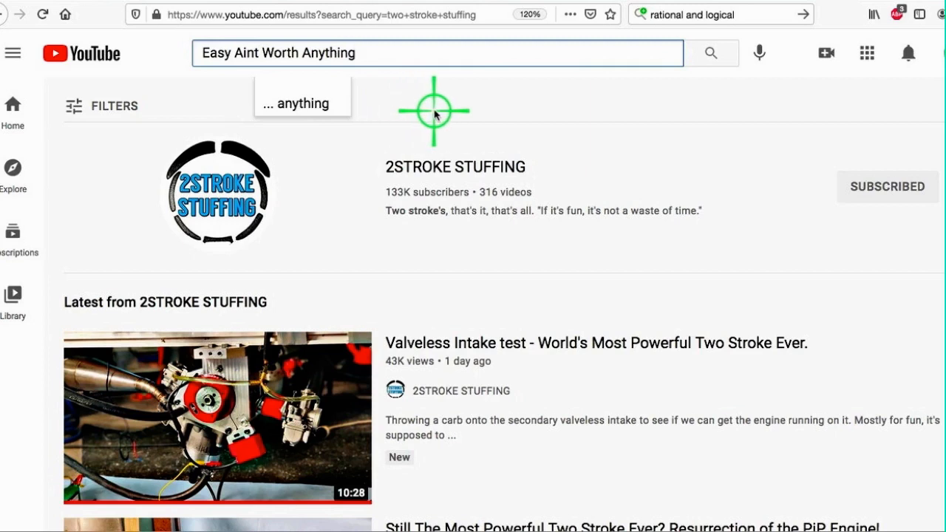
mouse_move(444, 112)
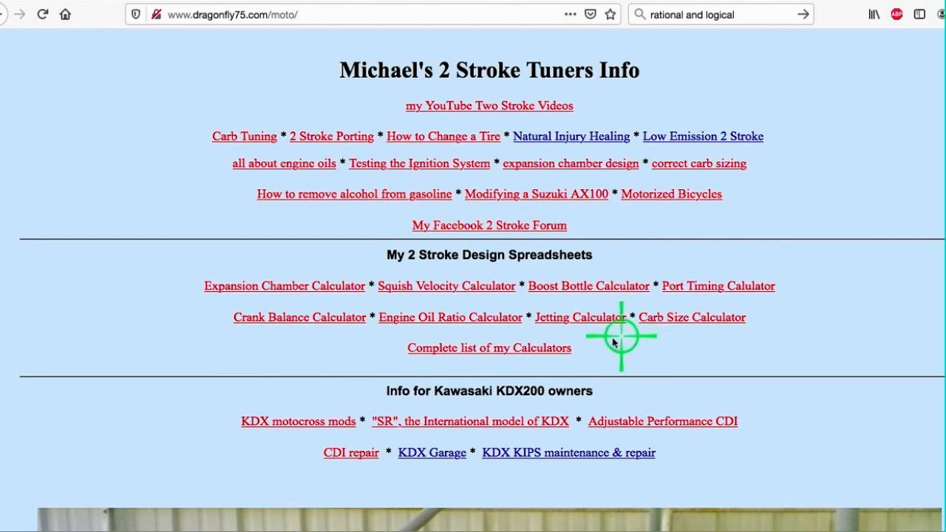
Follow 'Complete list of my Calculators' and scroll through the software page's calculator descriptions.
click(489, 348)
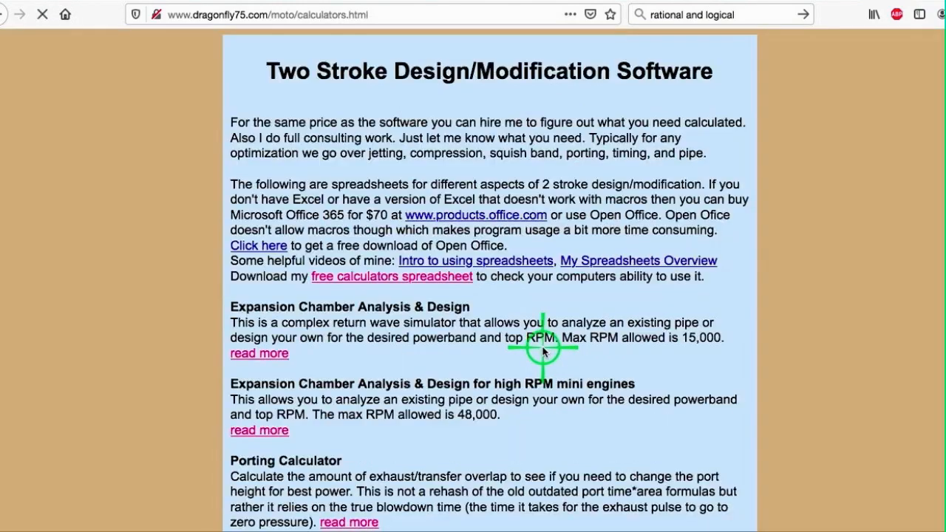
scroll(down, 3)
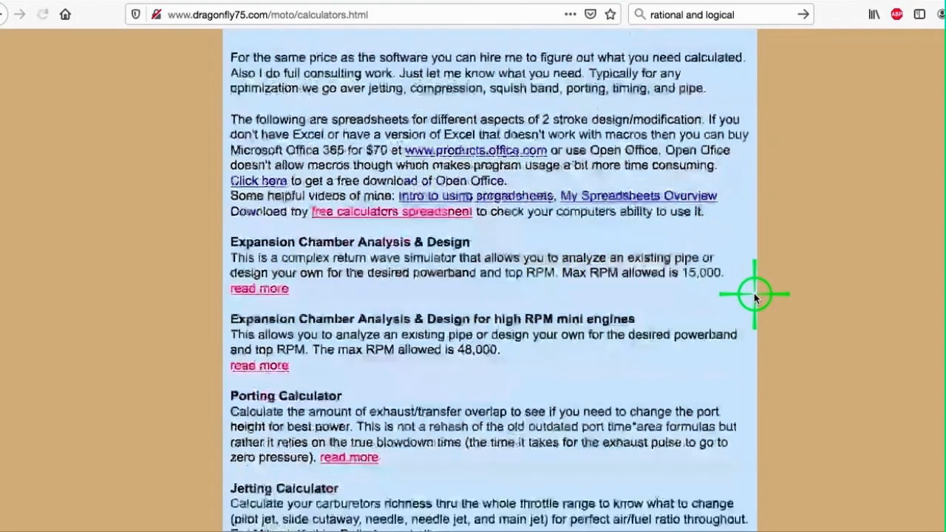
scroll(down, 3)
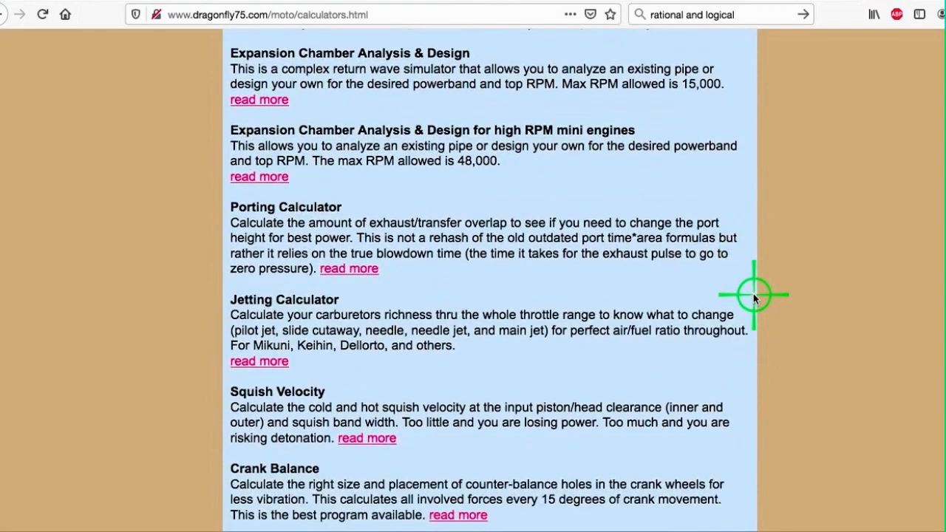
scroll(down, 3)
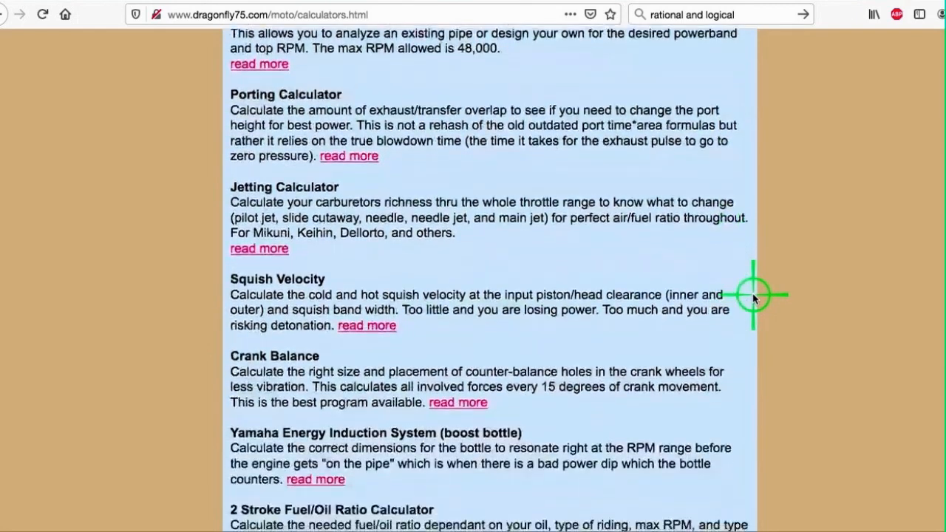
scroll(down, 3)
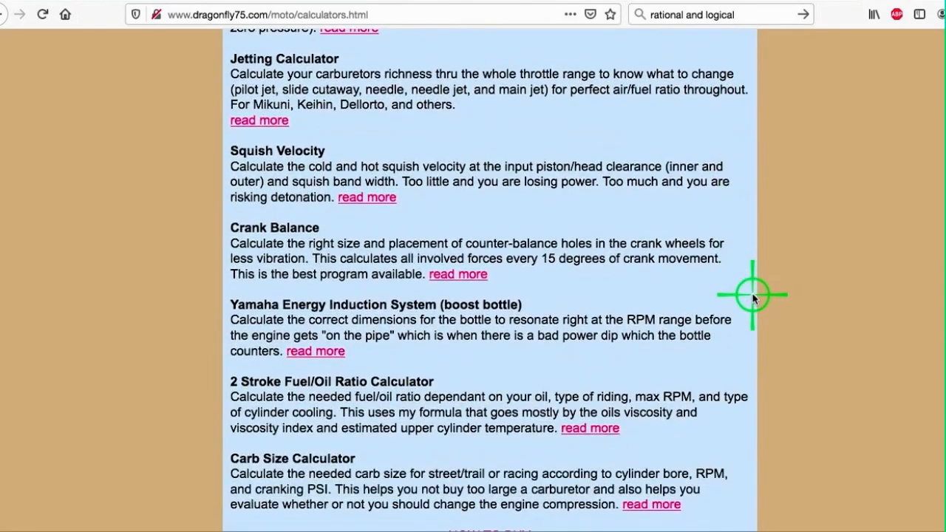
scroll(down, 3)
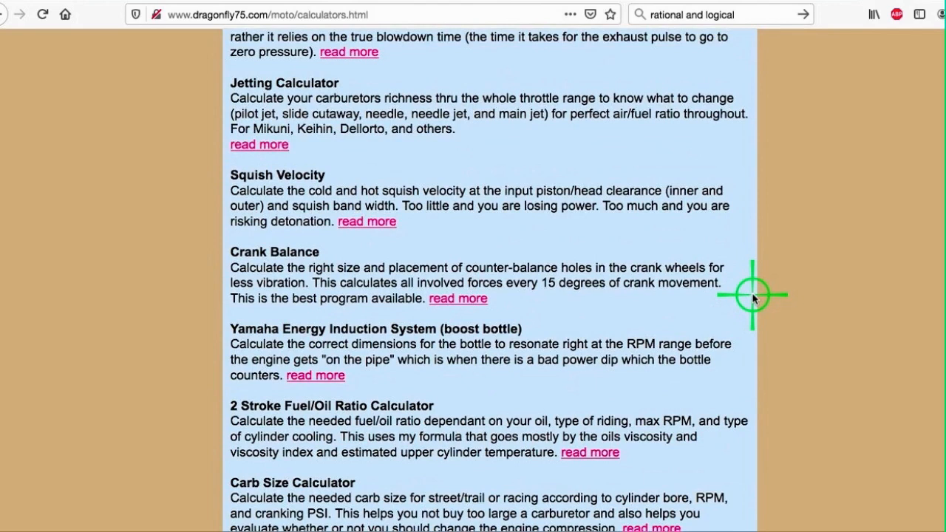
mouse_move(774, 270)
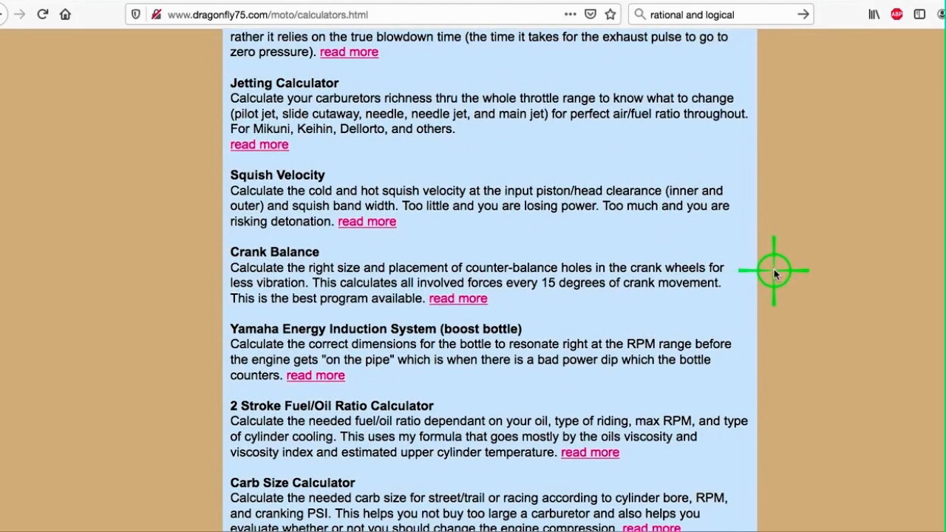
mouse_move(767, 270)
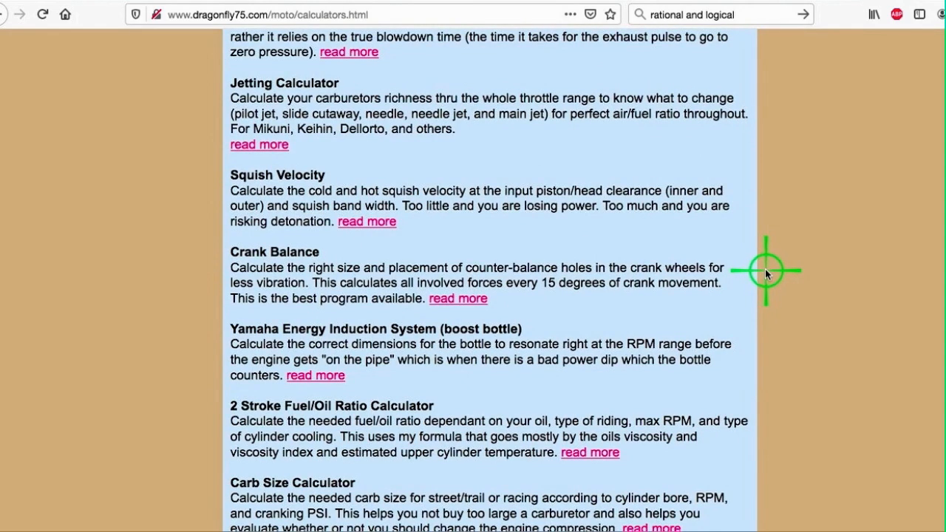
mouse_move(766, 272)
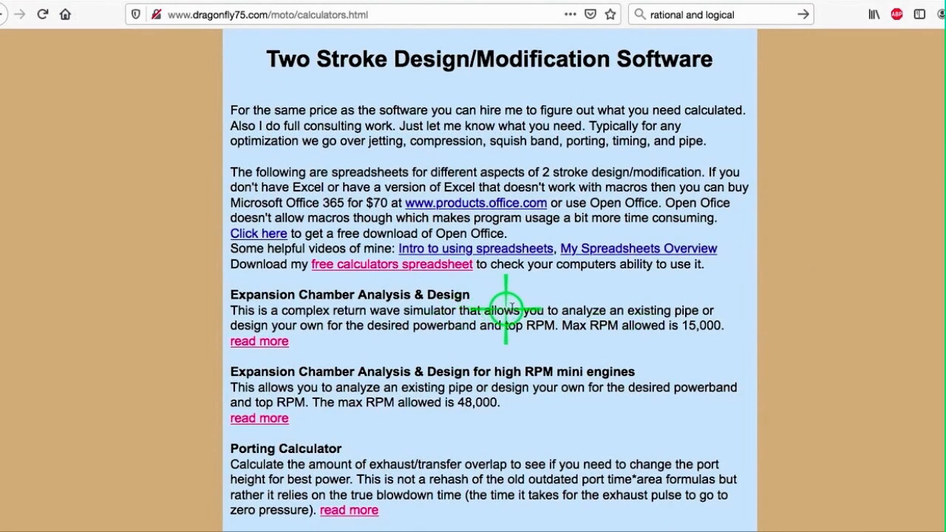
mouse_move(563, 288)
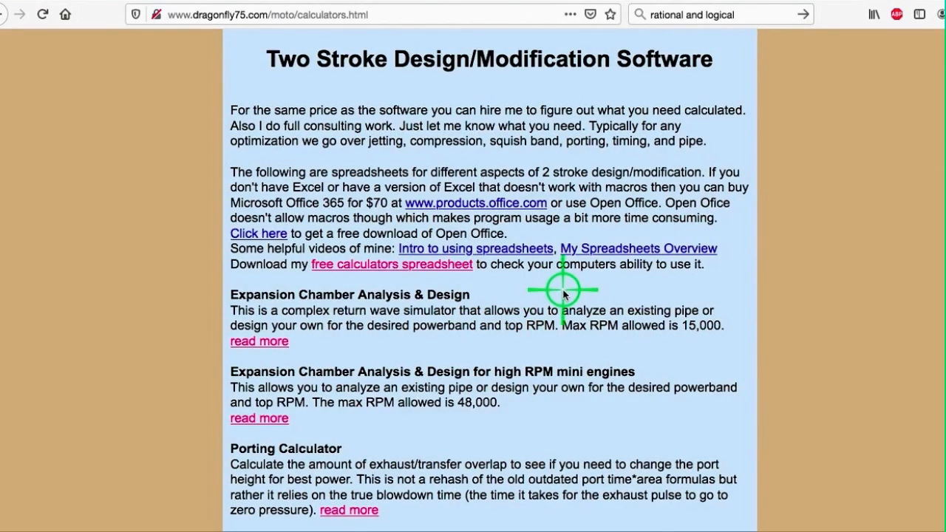